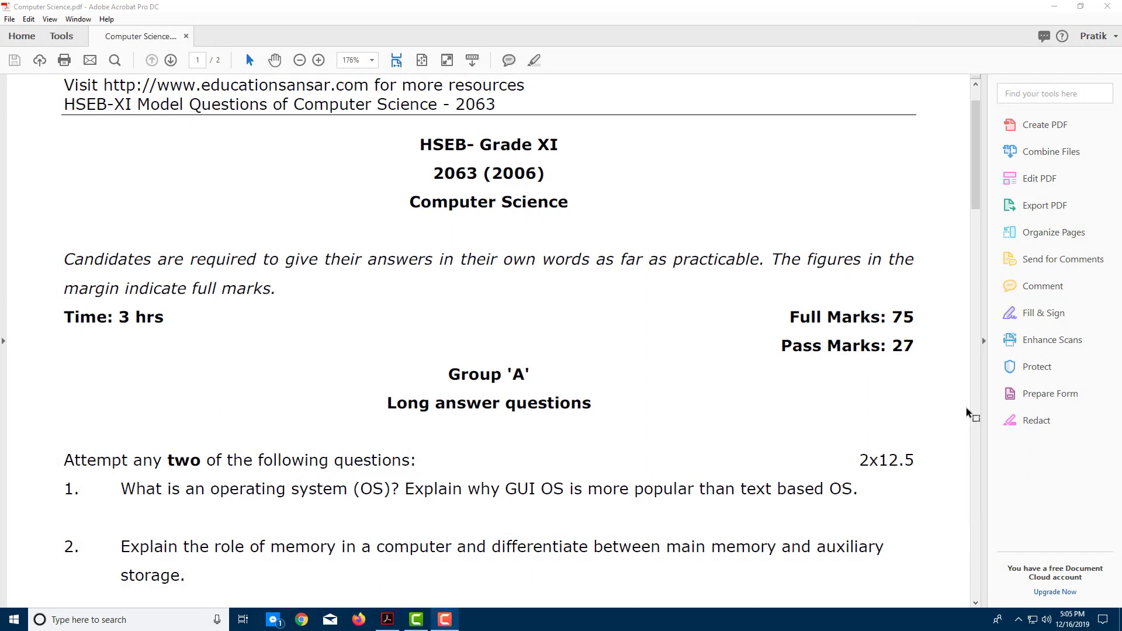
mouse_move(361, 262)
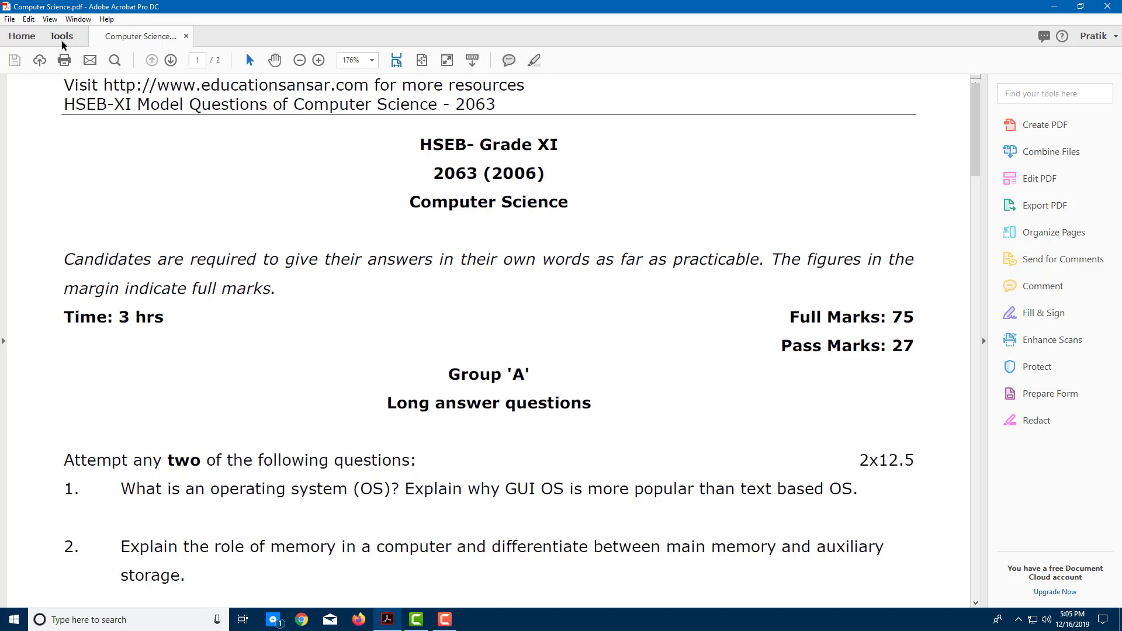
Step: From the Tools collection, launch the Accessibility tool beside the Computer Science paper
click(61, 36)
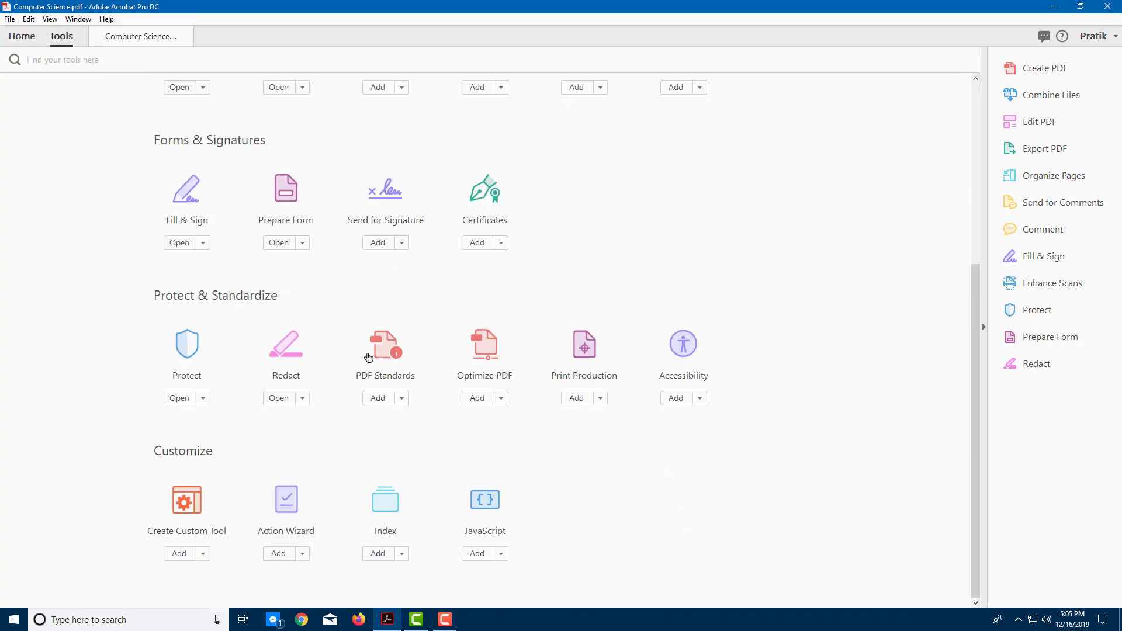
mouse_move(670, 357)
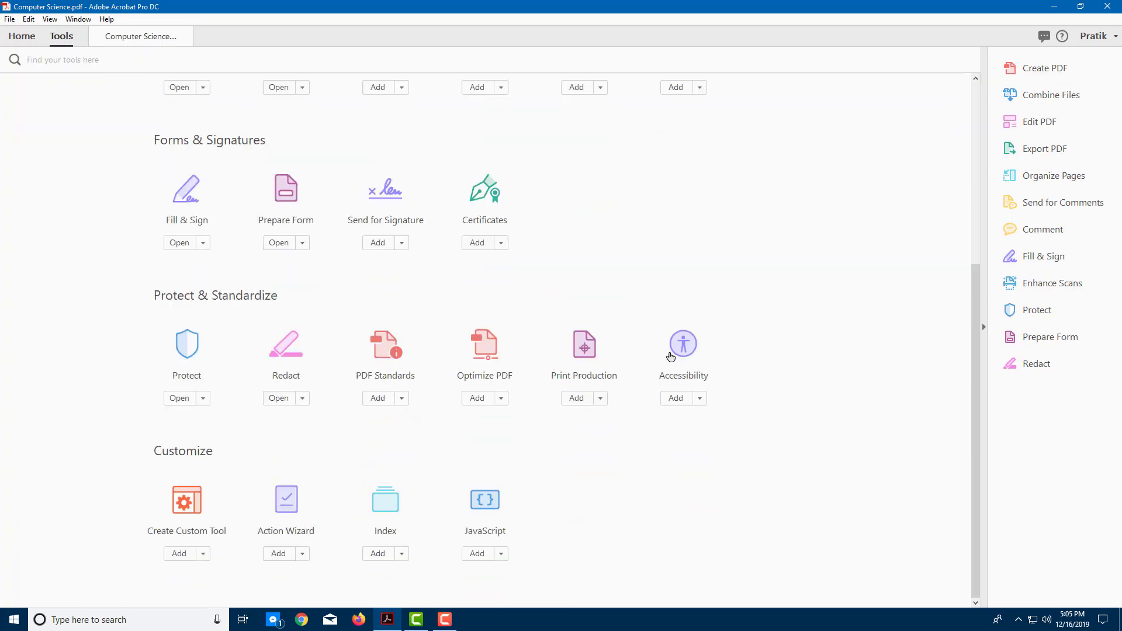
mouse_move(853, 466)
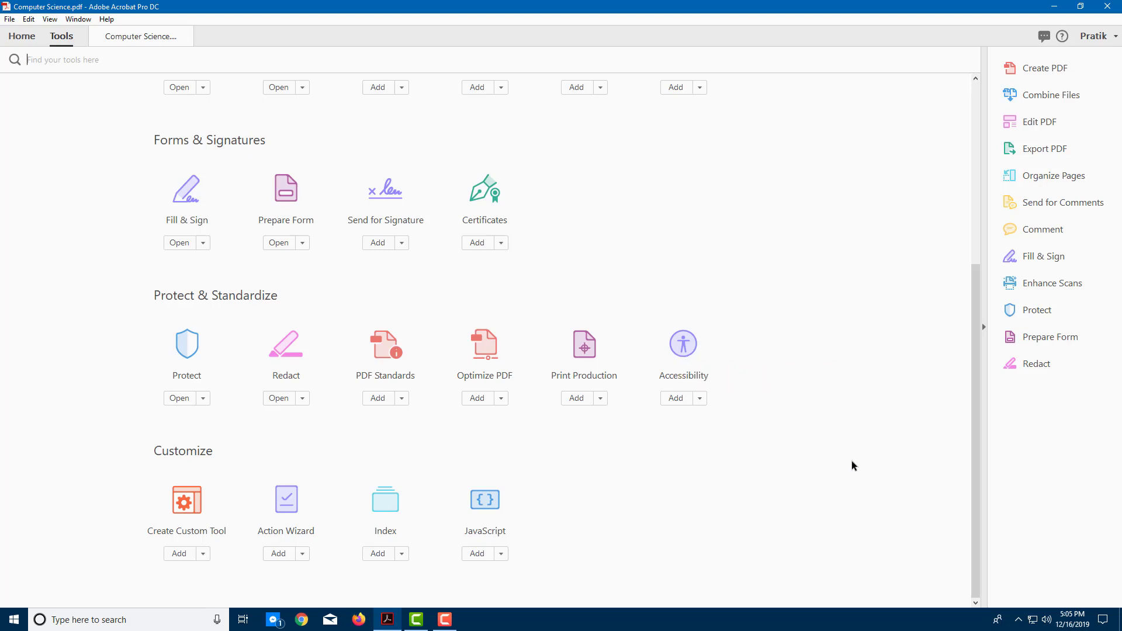
click(674, 397)
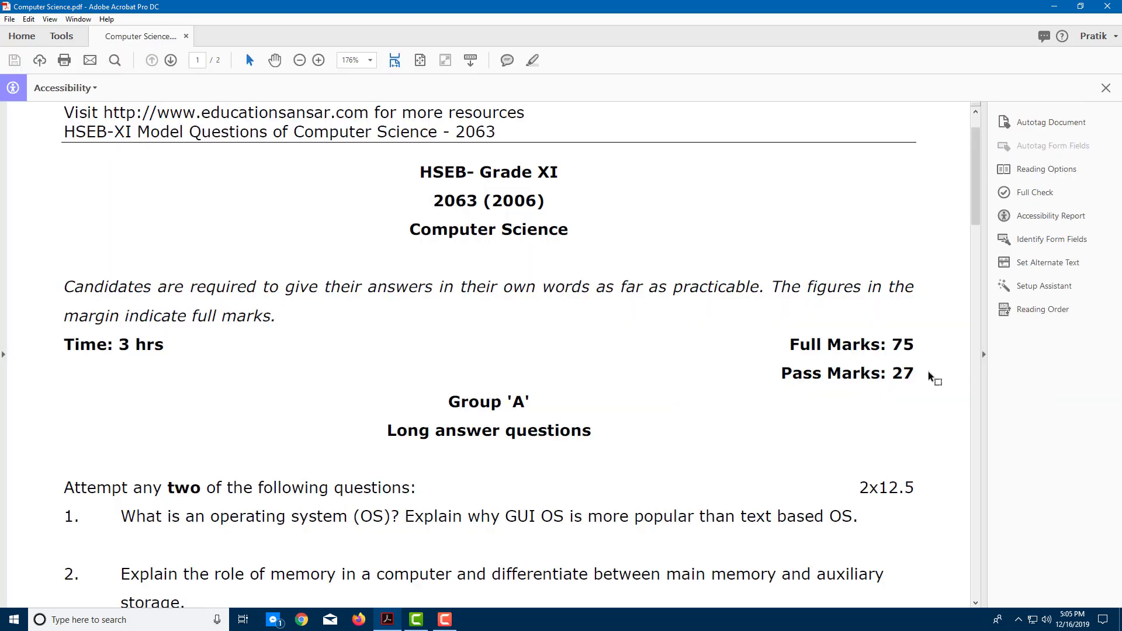
Step: Start a Full Check to bring up the Accessibility Checker Options
scroll(down, 3)
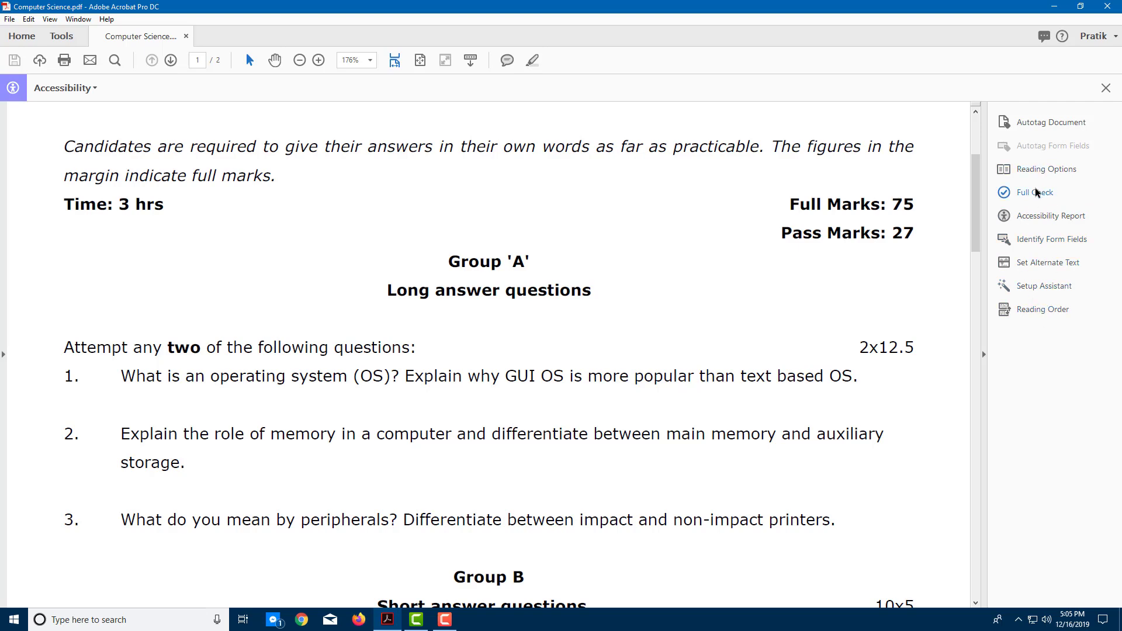
mouse_move(1049, 215)
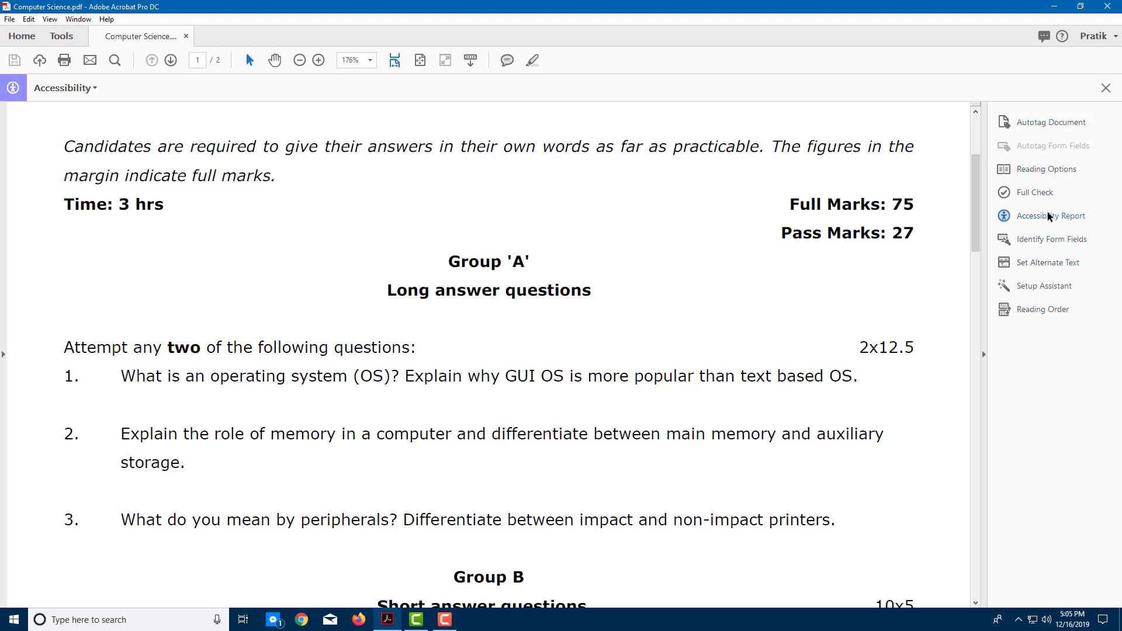
click(1034, 191)
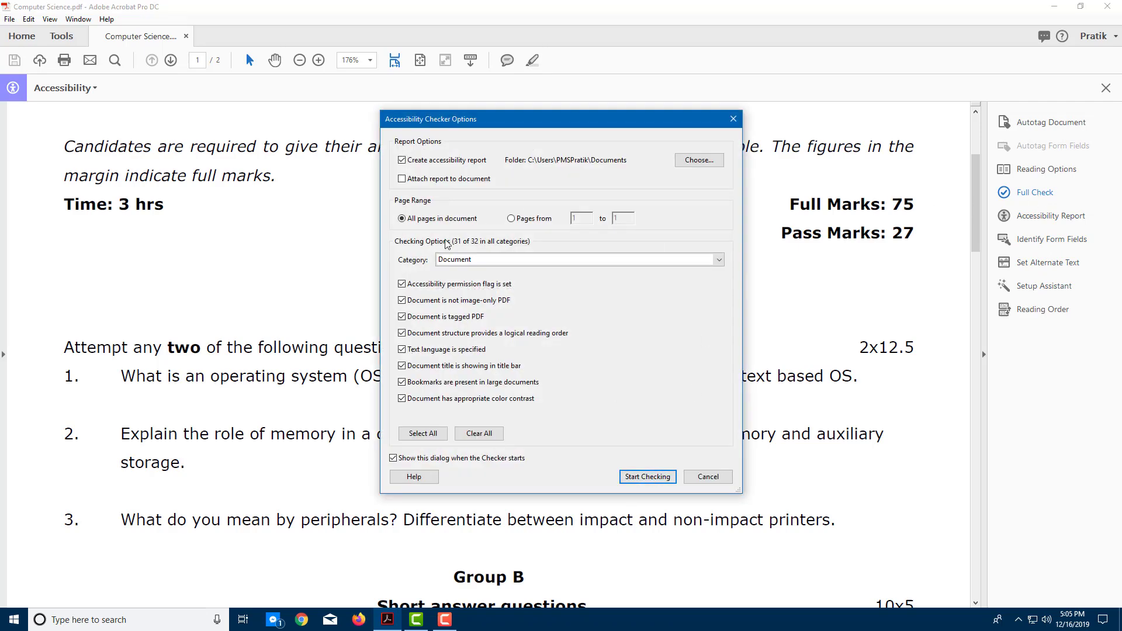
mouse_move(599, 365)
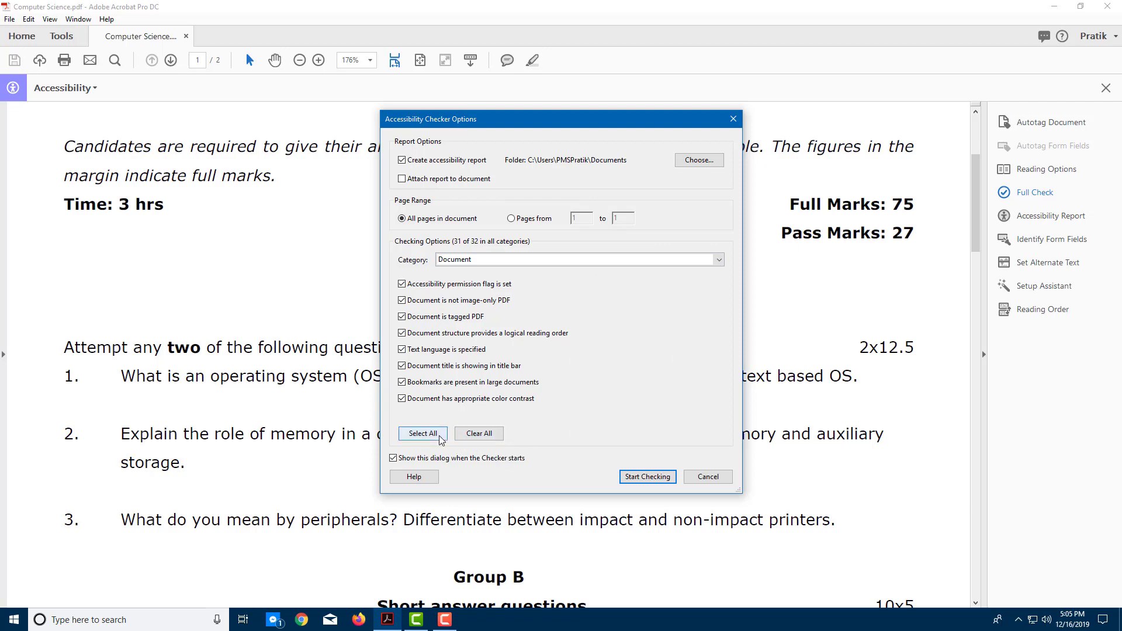
Step: Run the check on all pages and inspect the failed Tagged content item under Page Content
click(645, 477)
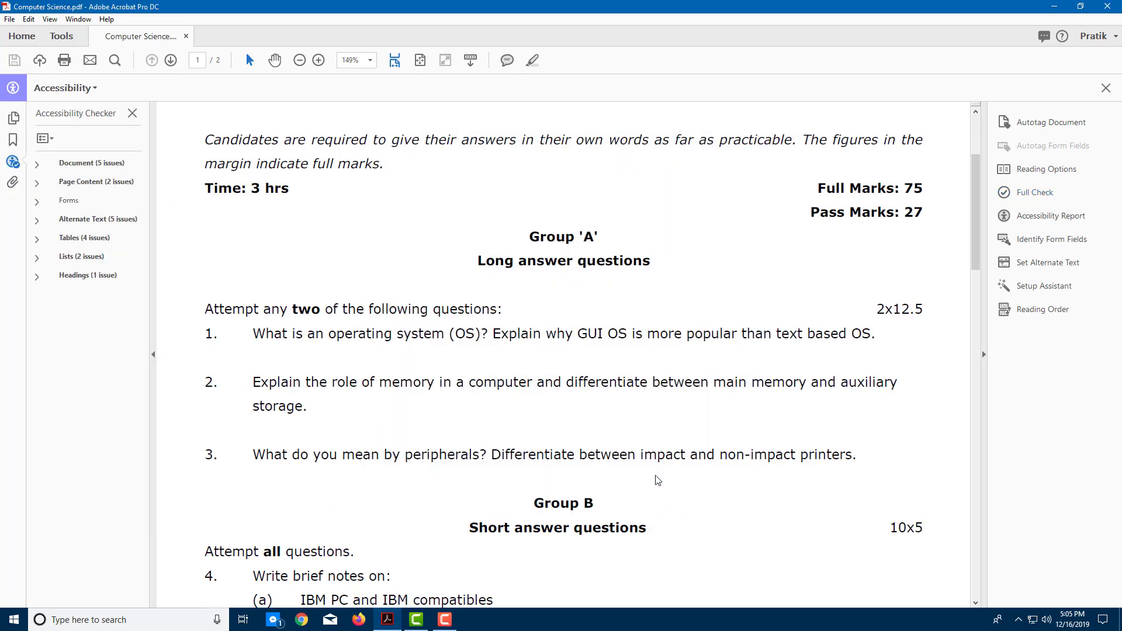
mouse_move(98, 218)
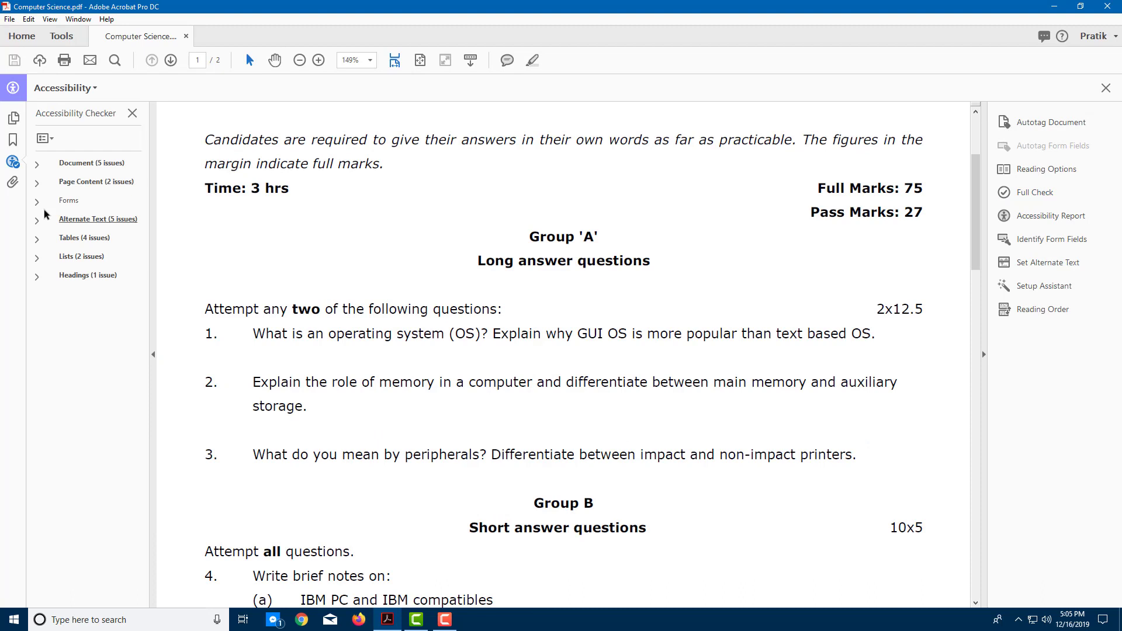
click(37, 181)
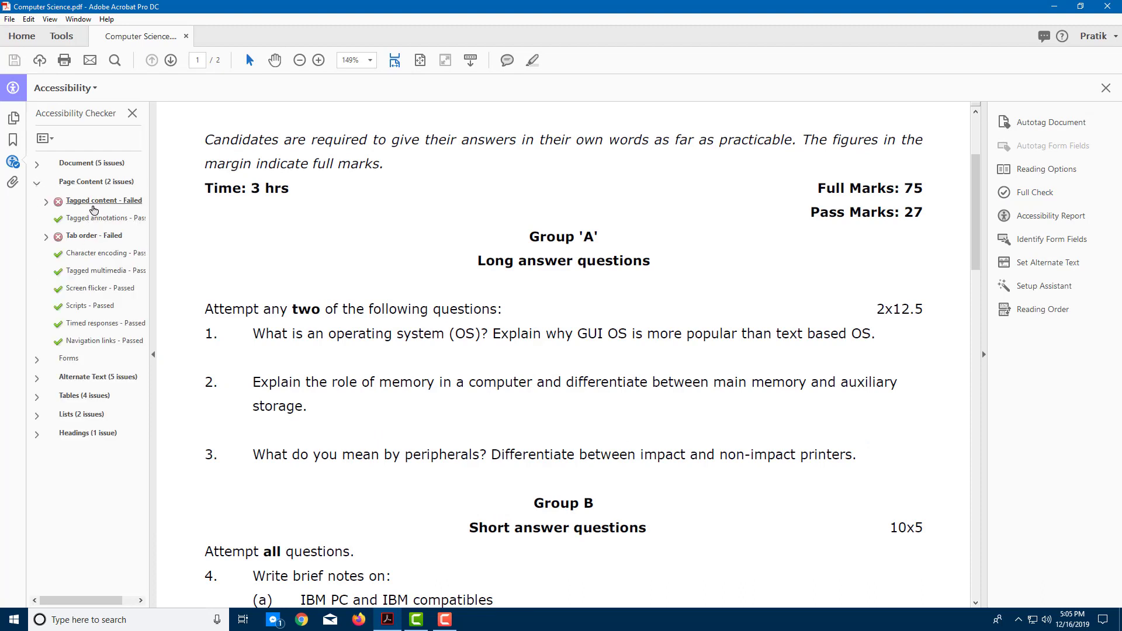
click(37, 378)
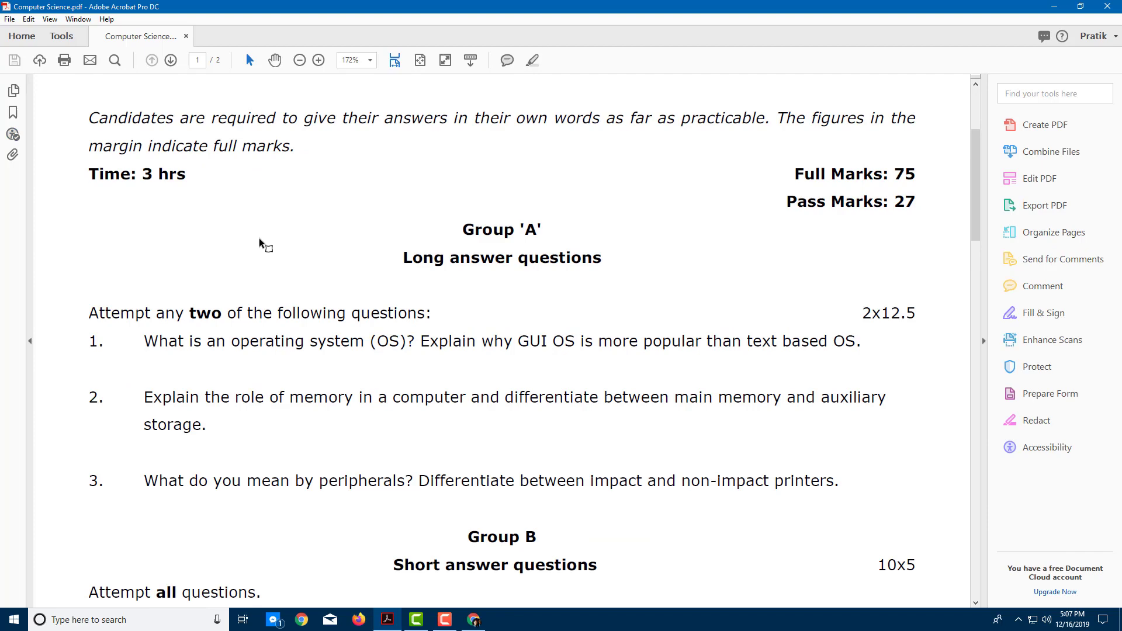
Step: Launch the Action Wizard's Make Accessible action and begin its Add Document Description step
click(62, 36)
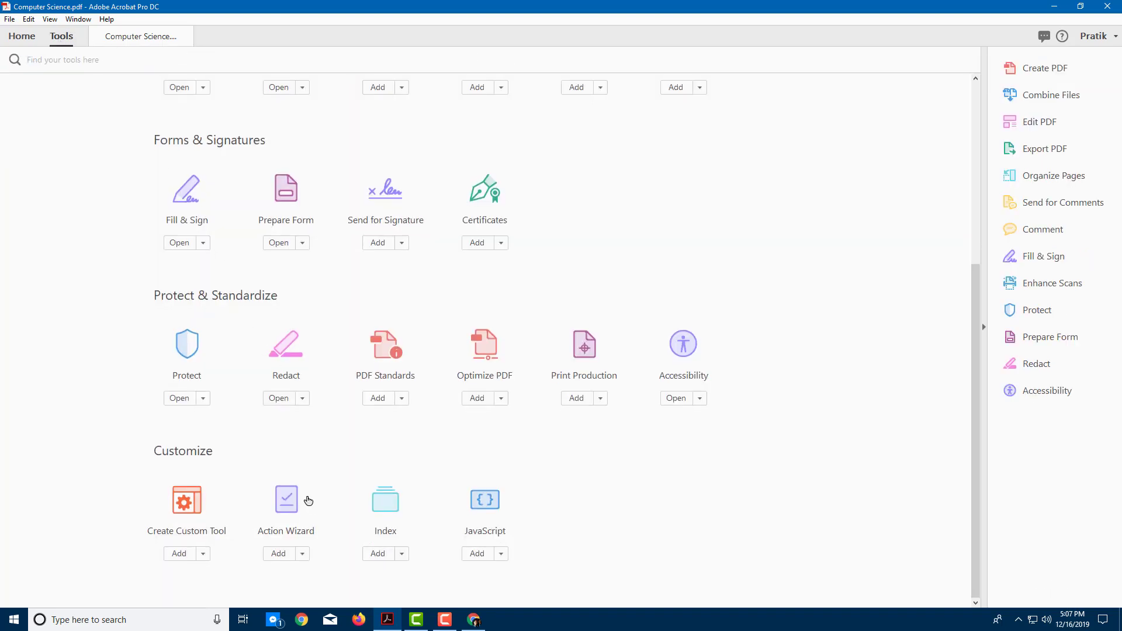
click(286, 499)
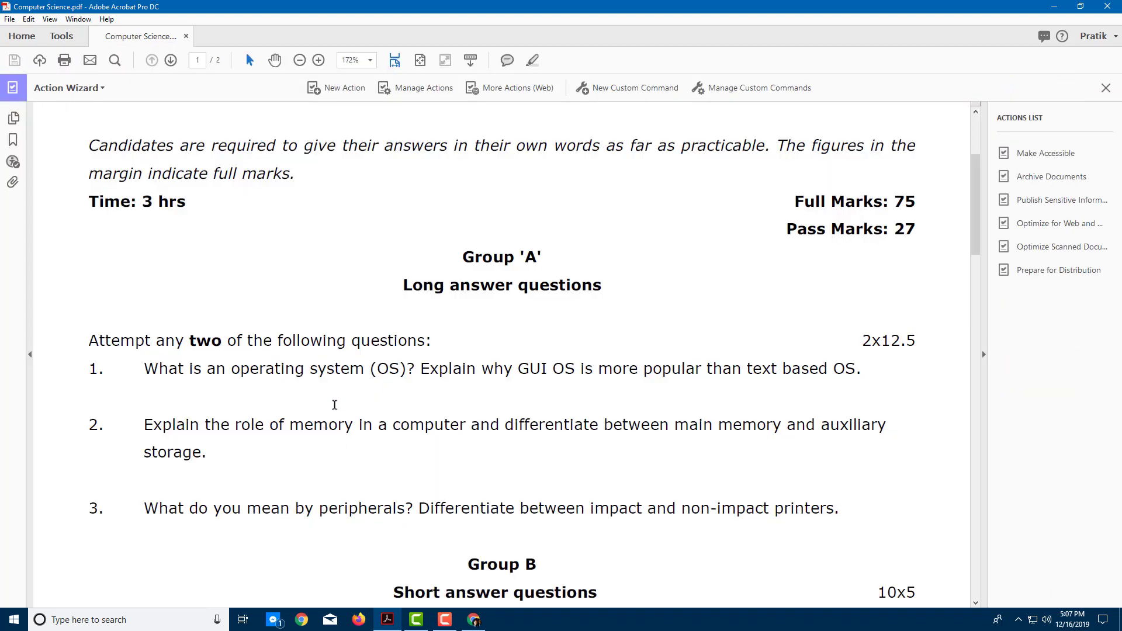
mouse_move(1012, 113)
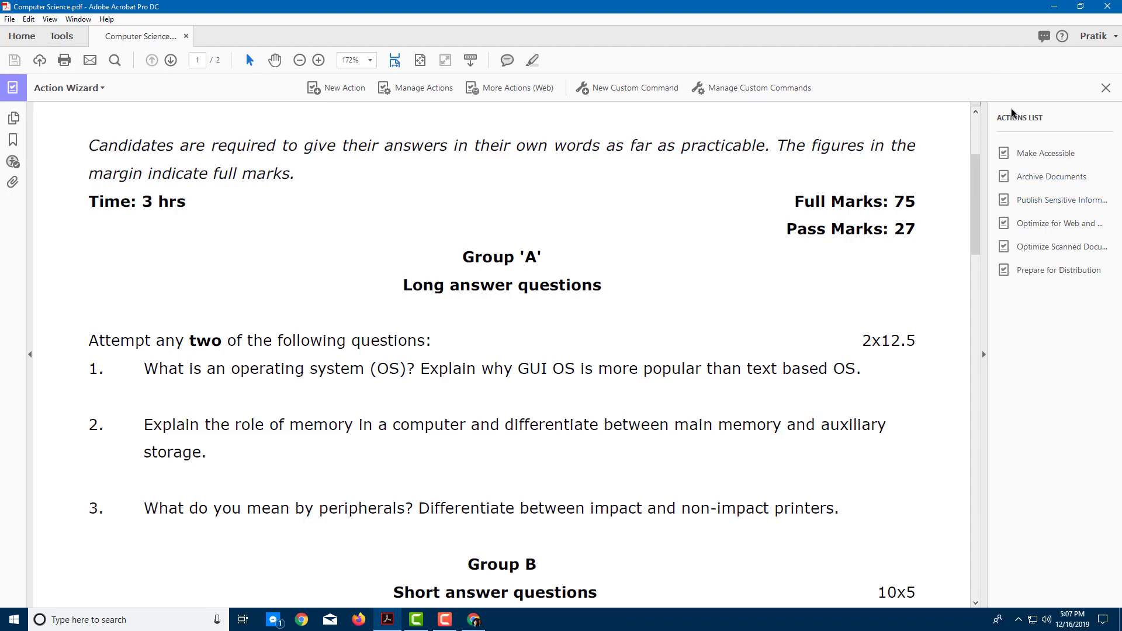
mouse_move(1053, 222)
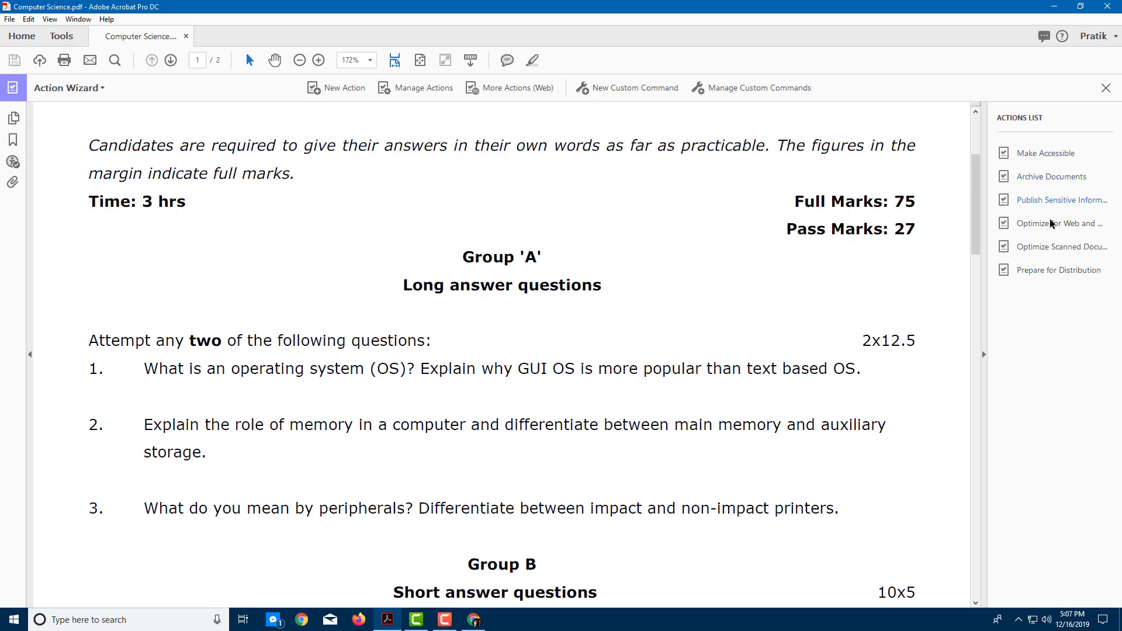
mouse_move(1043, 153)
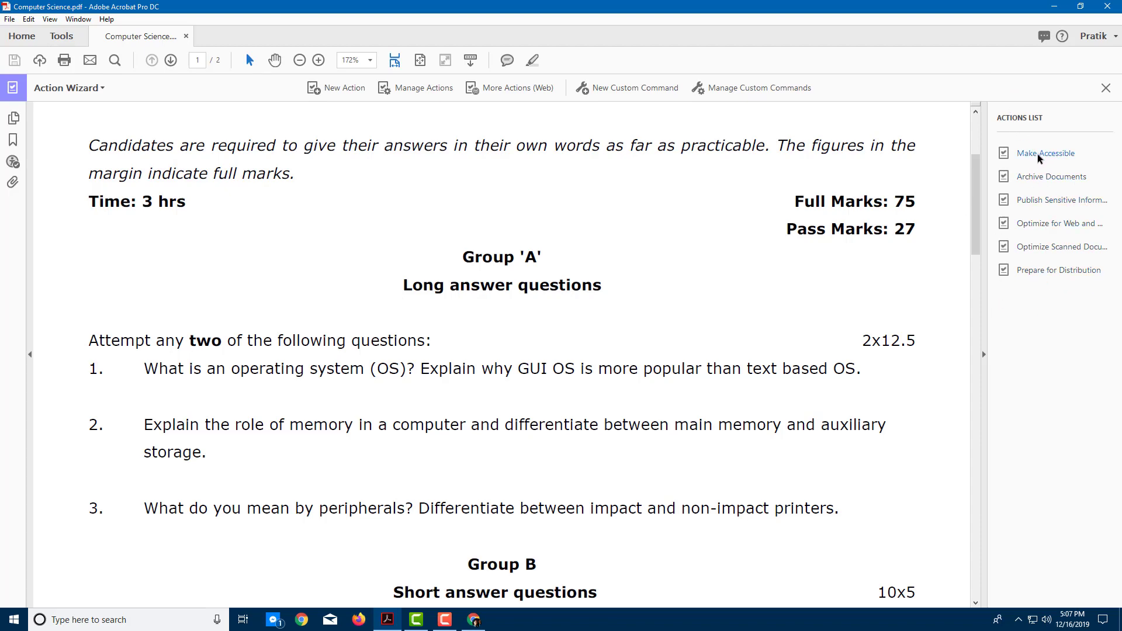
click(1045, 153)
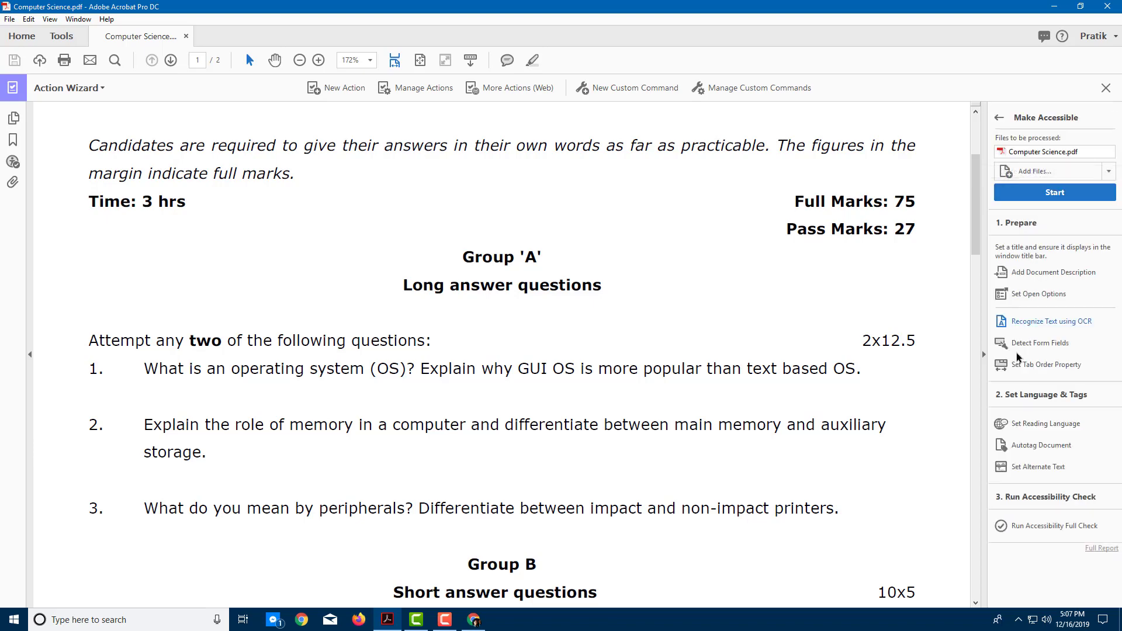
mouse_move(1053, 273)
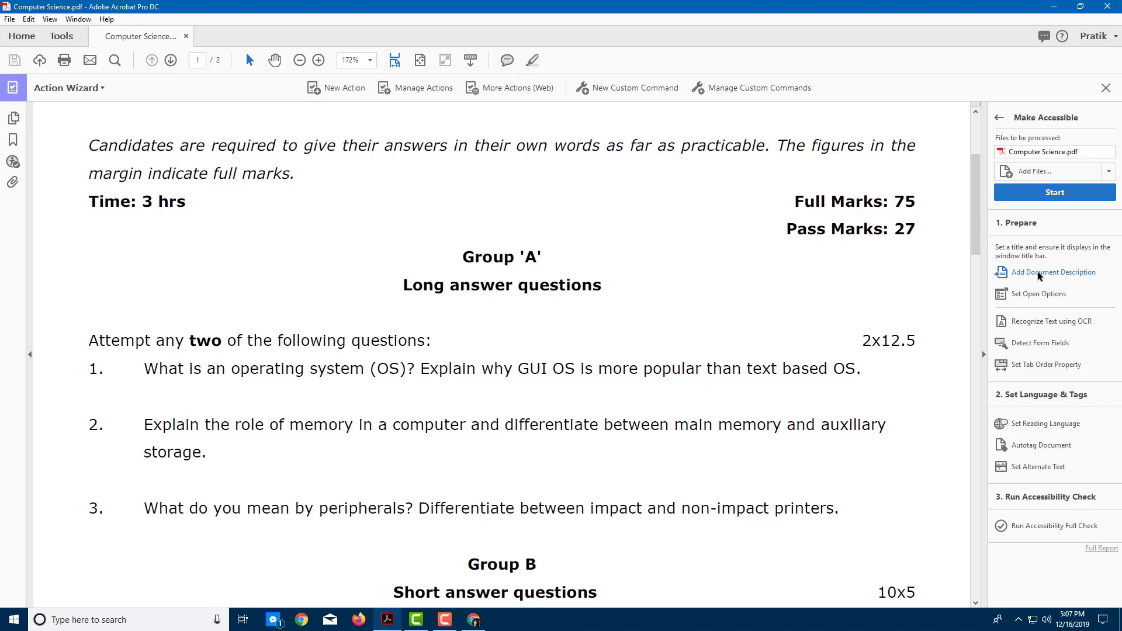
mouse_move(1064, 413)
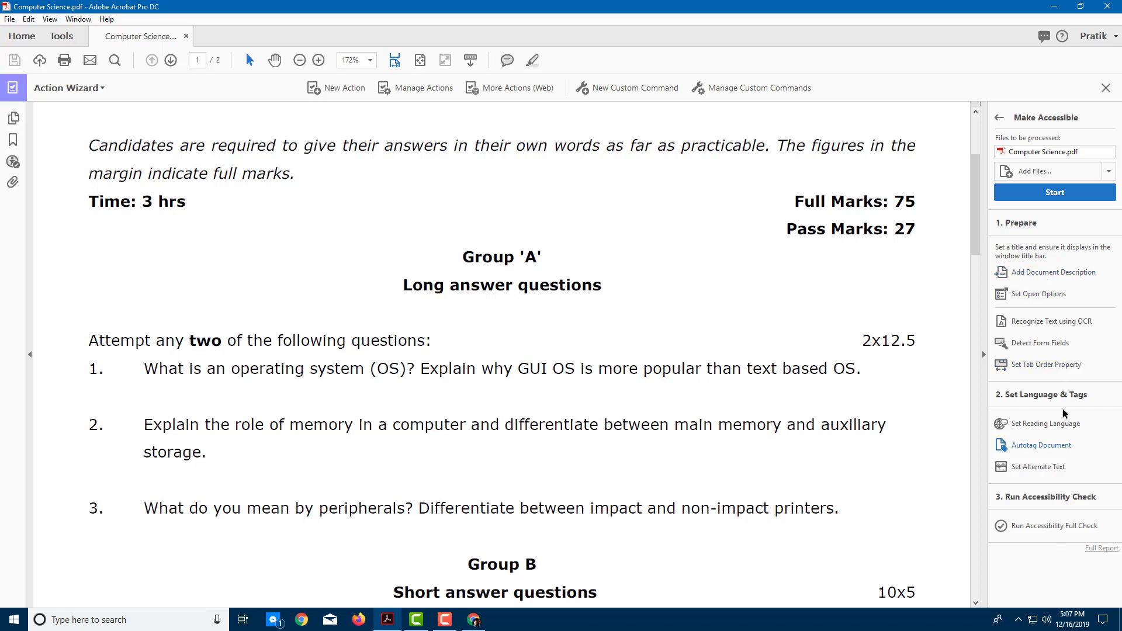
click(1052, 272)
text(Computer Science)
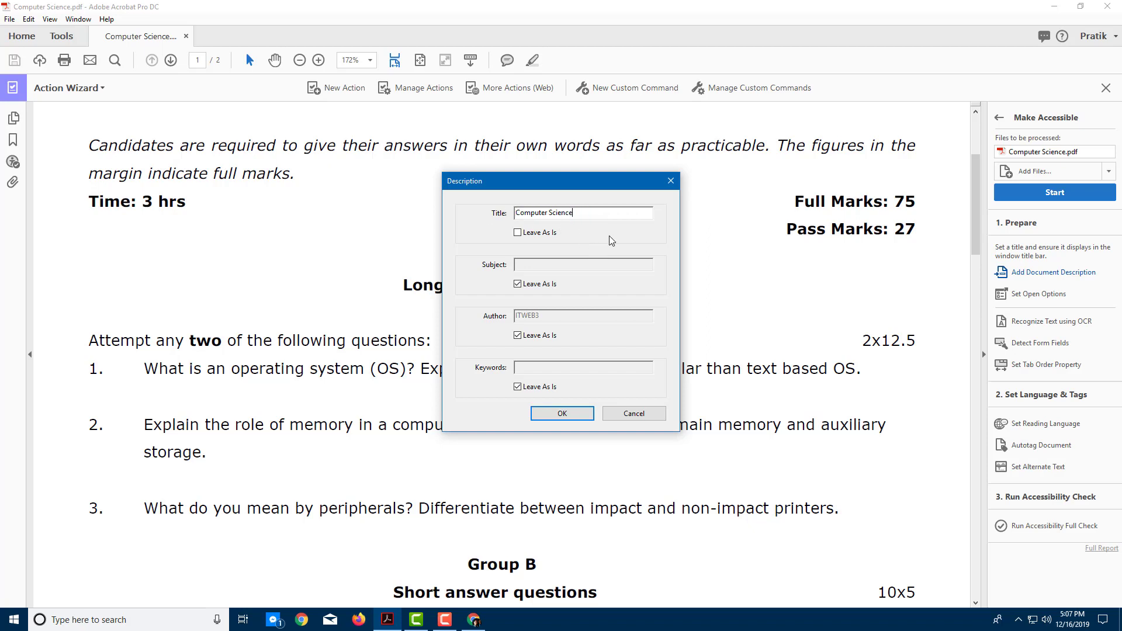
Step: Enter subject Test, author TutorTube and keywords 'test, computer, sc', then confirm the description
click(517, 282)
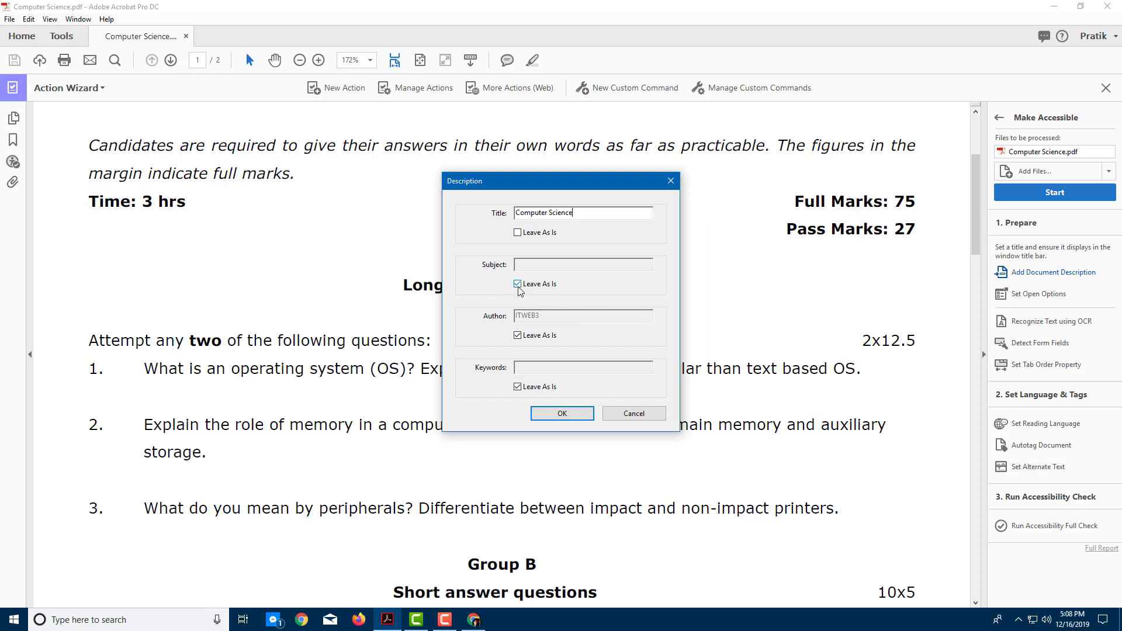
click(518, 283)
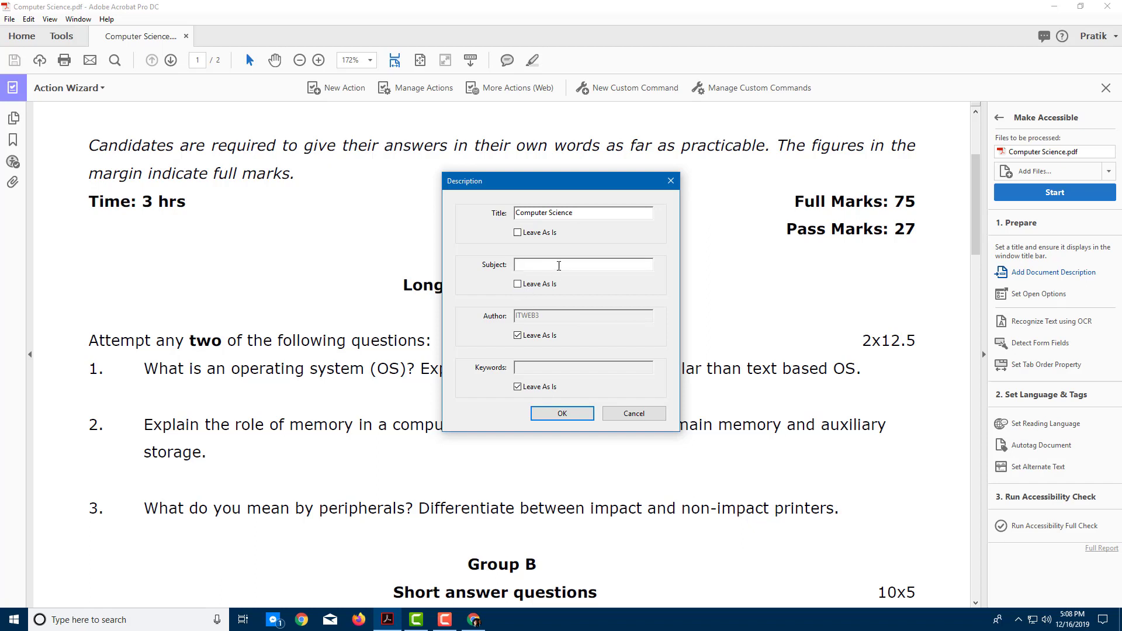
text(Test)
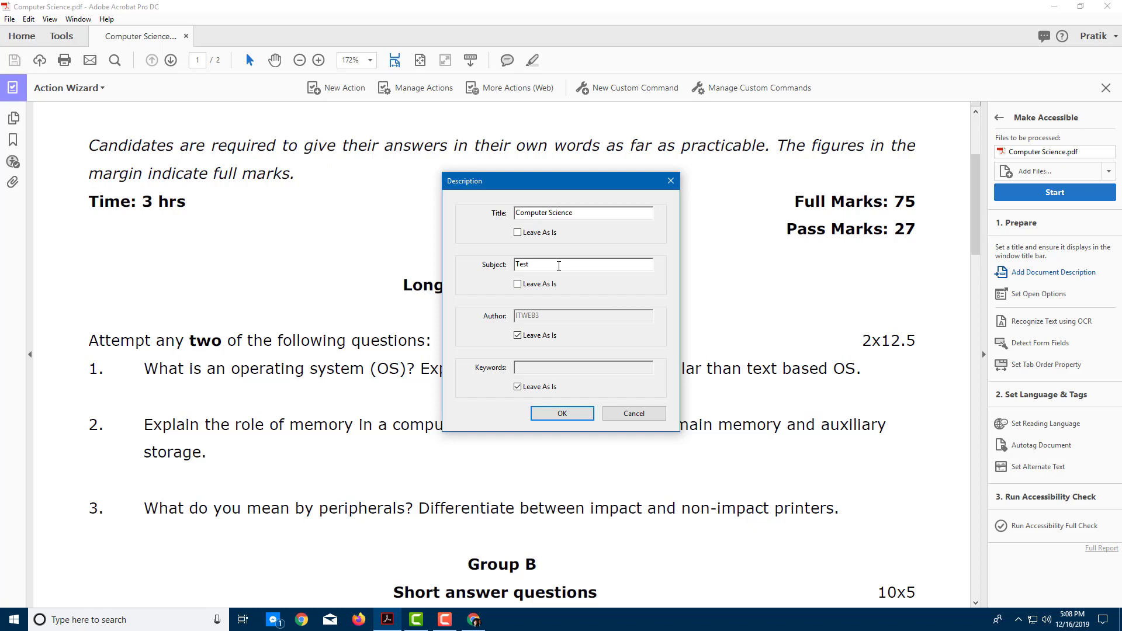
click(582, 317)
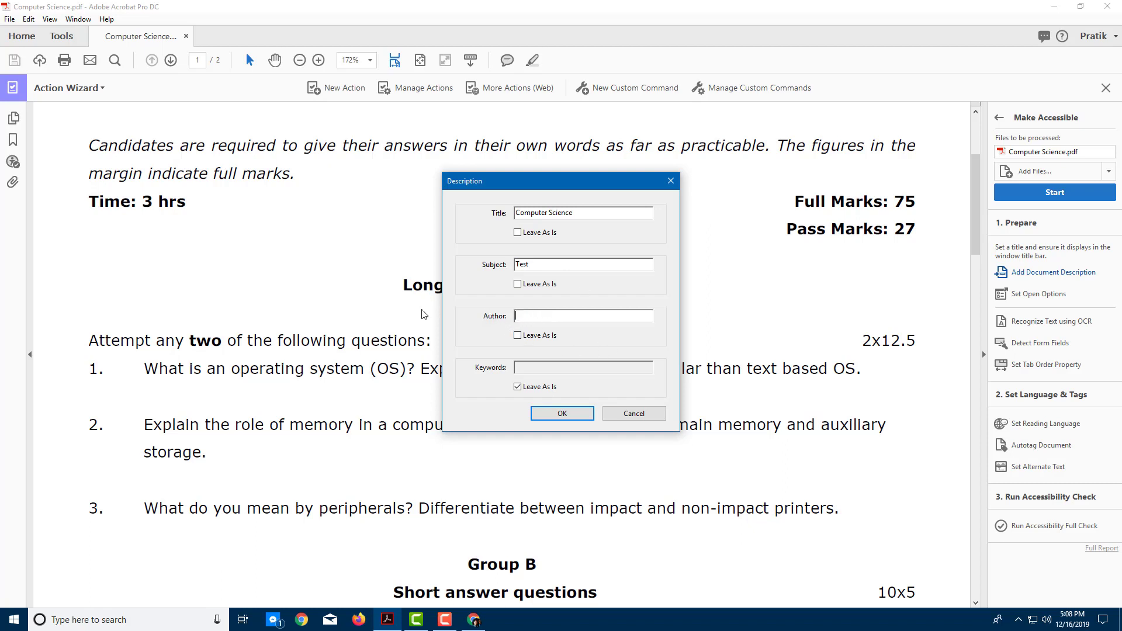
text(TutorTube)
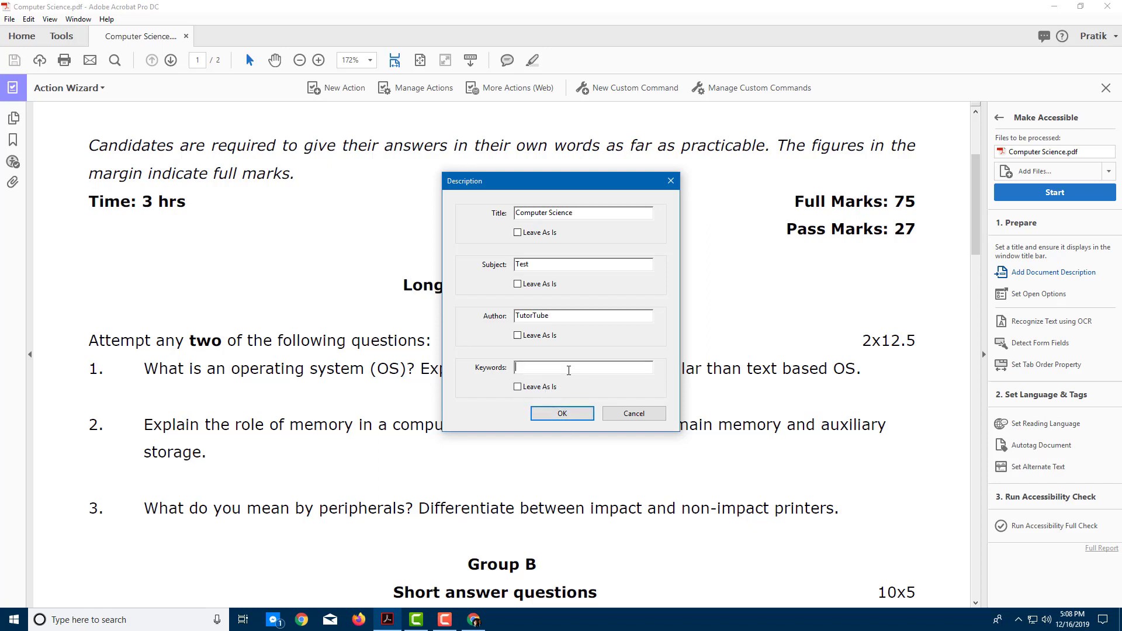
text(test)
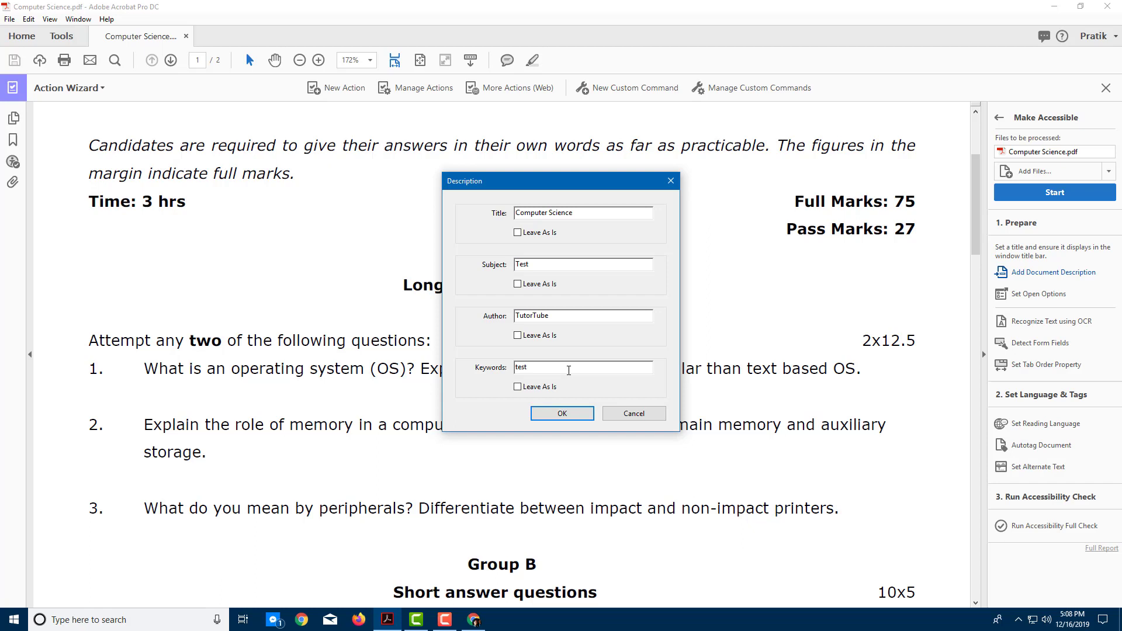
text(, computer, sc)
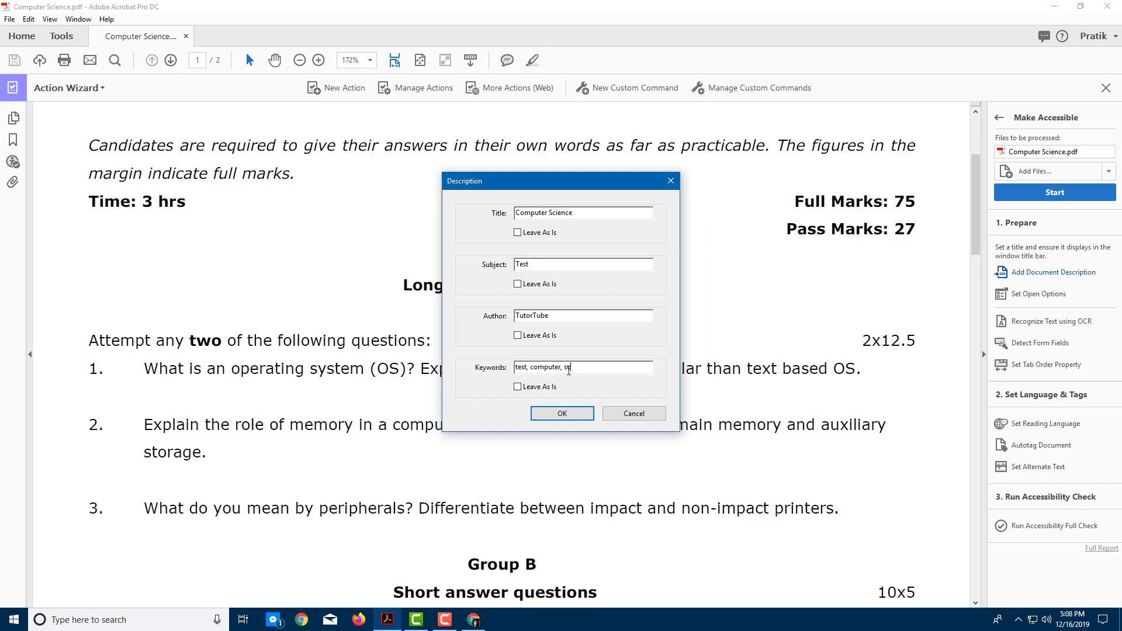
click(562, 413)
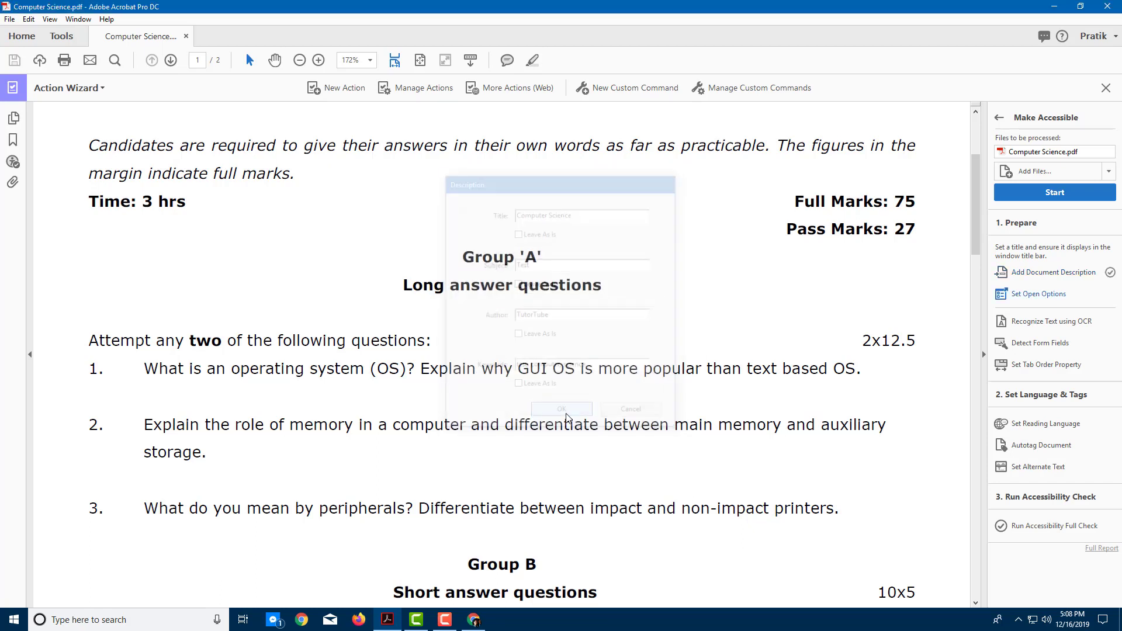
Step: Run Set Open Options and bring up the document's Initial View properties
click(561, 409)
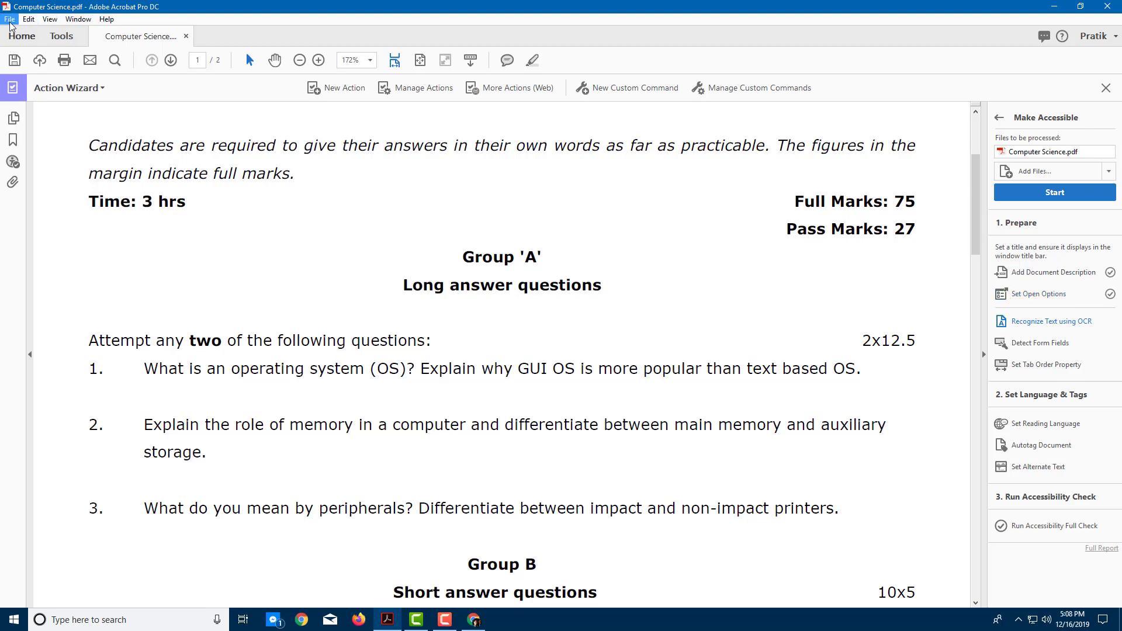
click(9, 18)
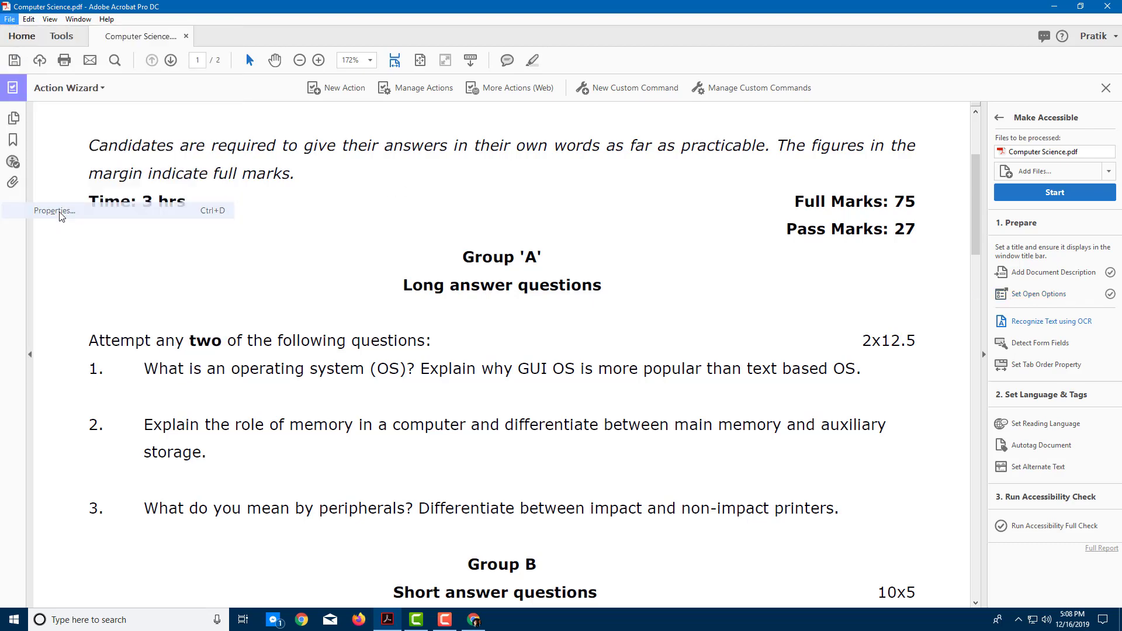
click(52, 210)
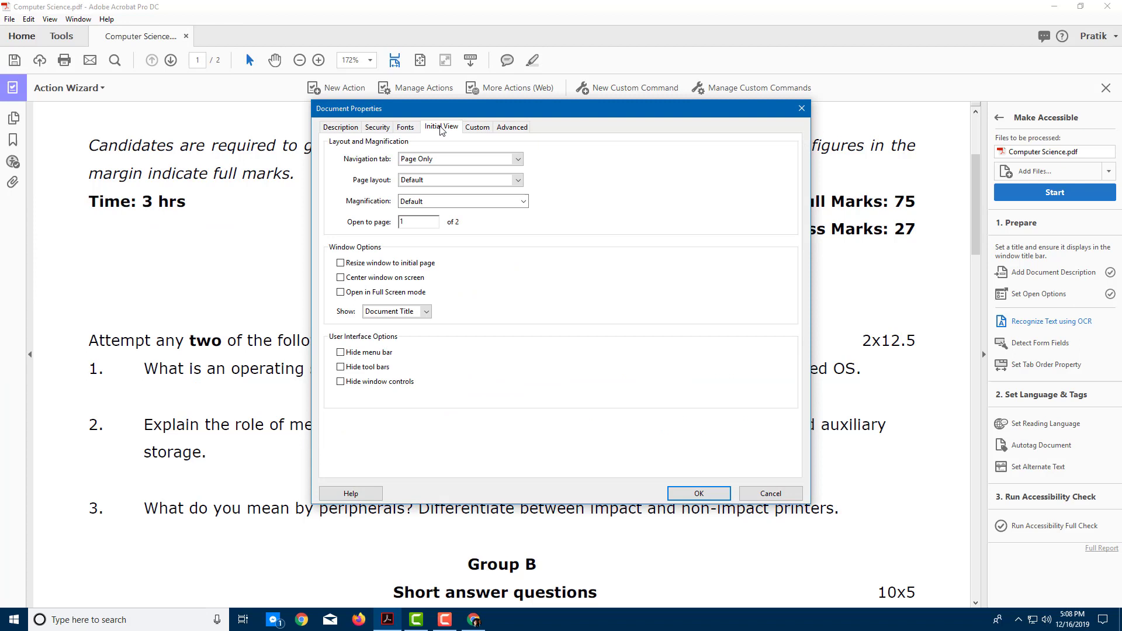
click(460, 158)
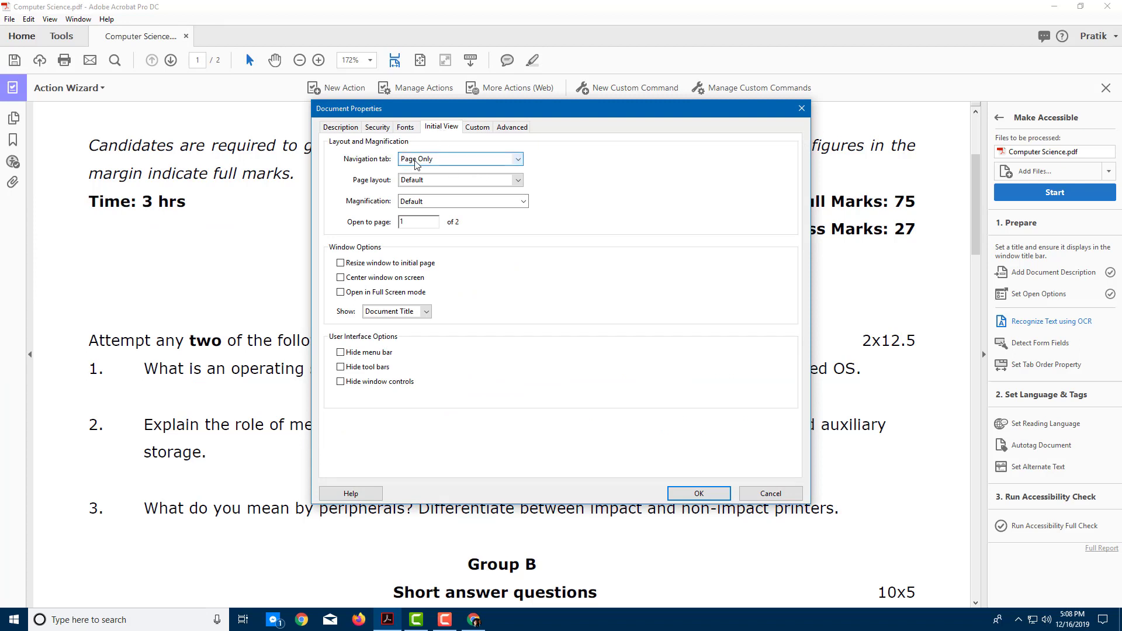
Step: Set the initial view to Single Page layout with Fit Page magnification and confirm
click(460, 159)
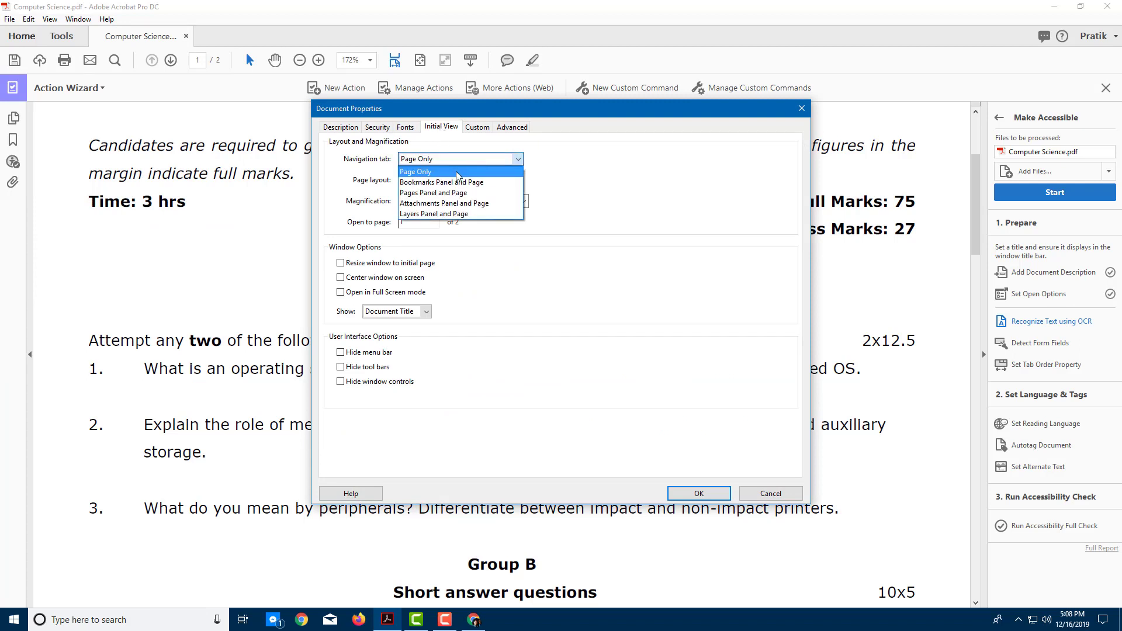
click(460, 180)
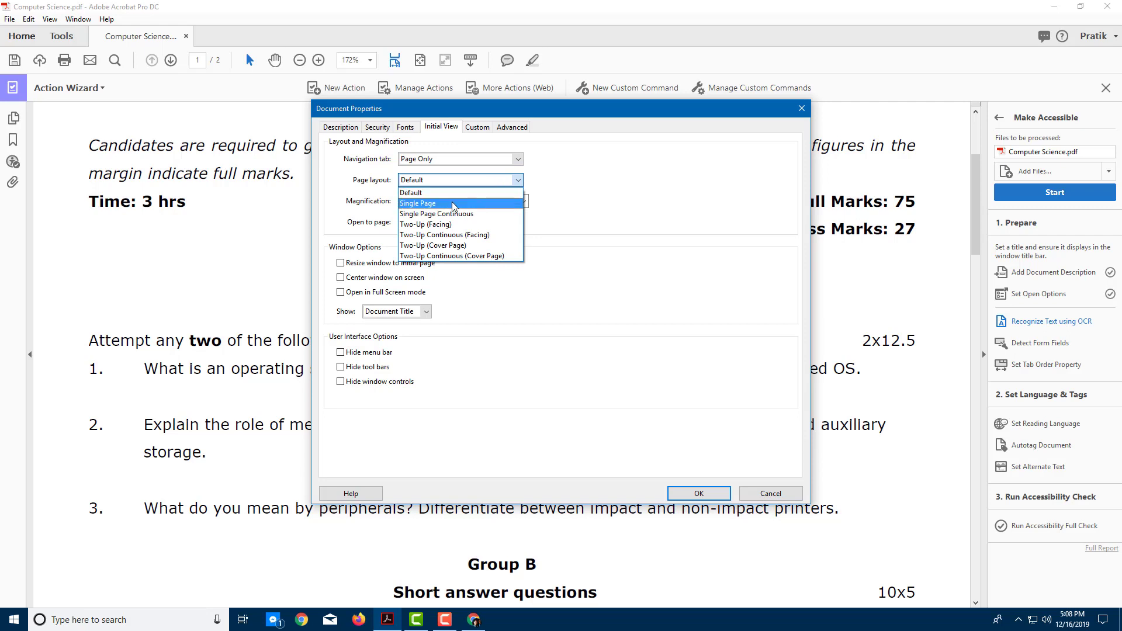
click(419, 203)
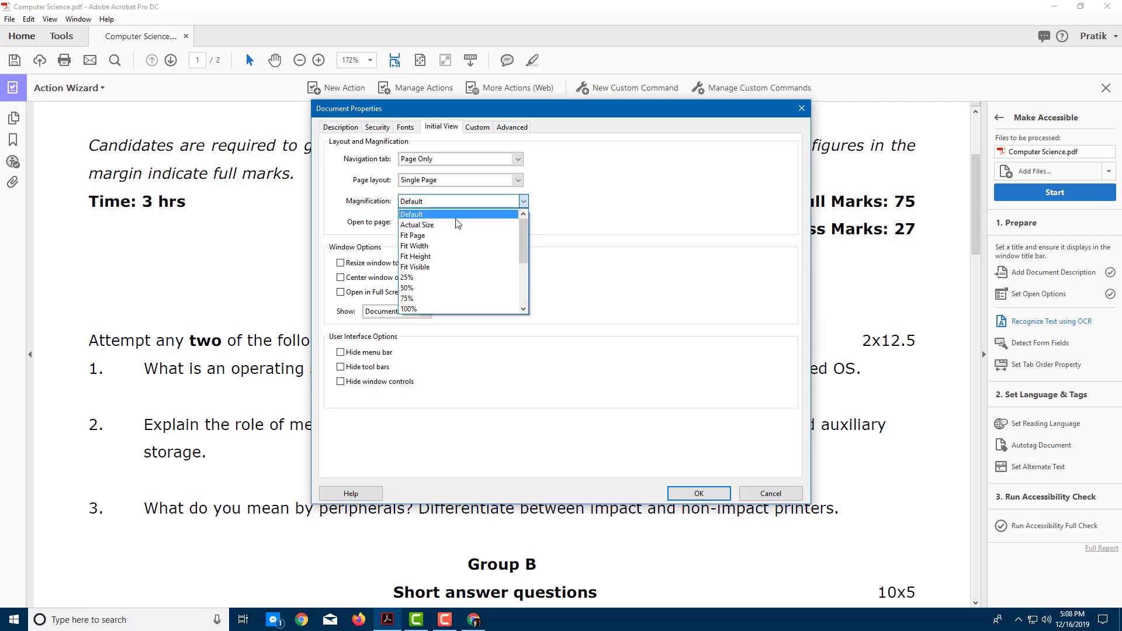
click(413, 235)
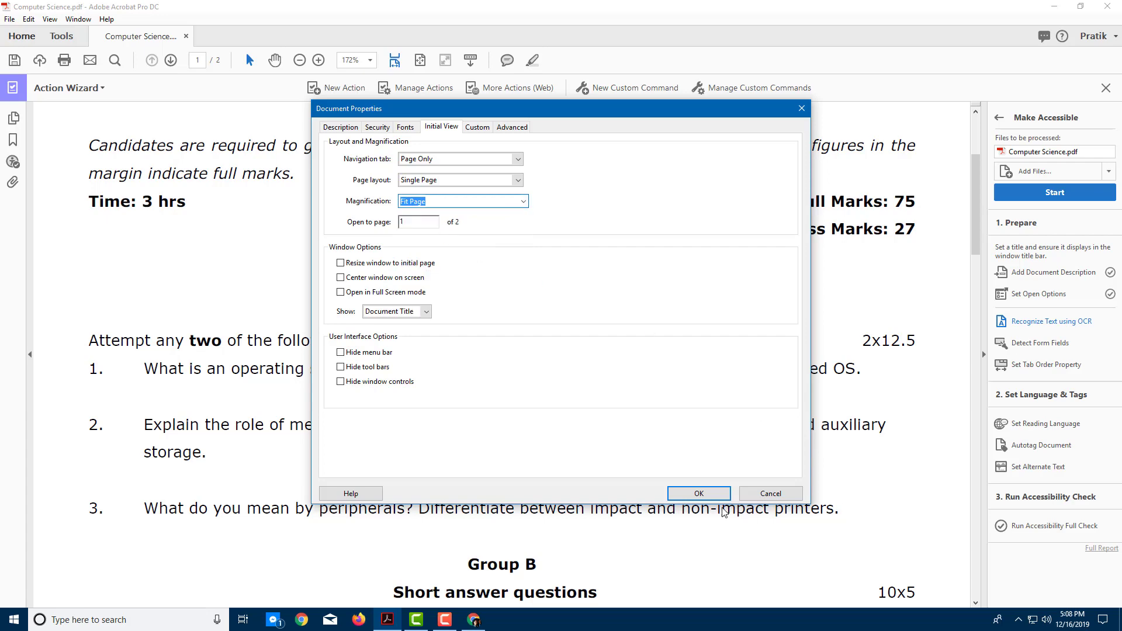
click(697, 493)
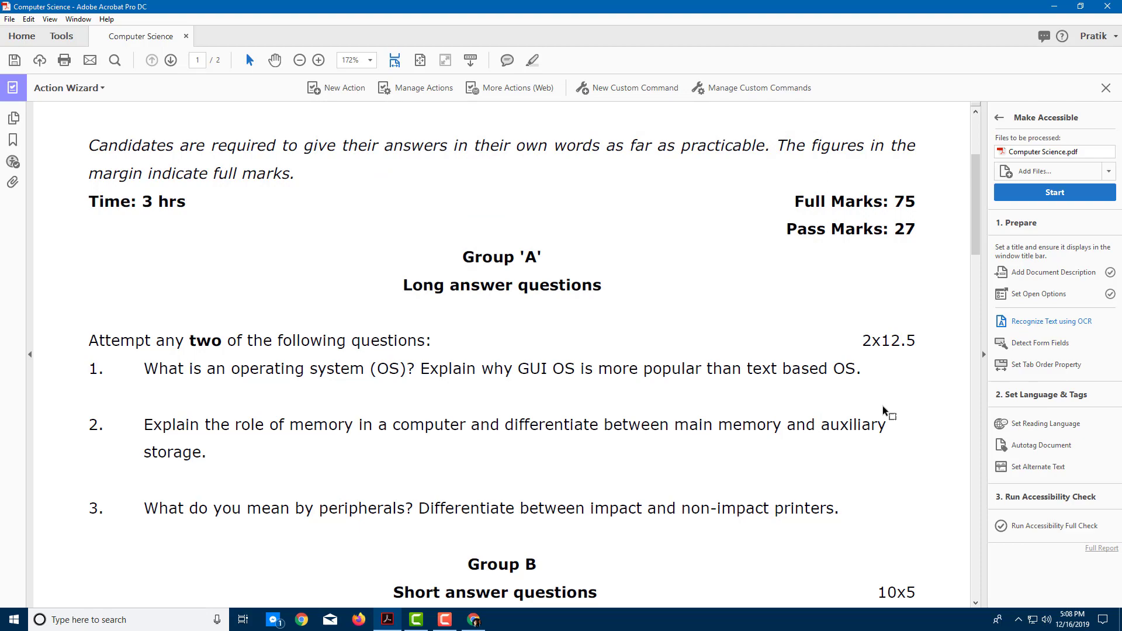
Step: Recognize text using OCR with the default settings
scroll(down, 3)
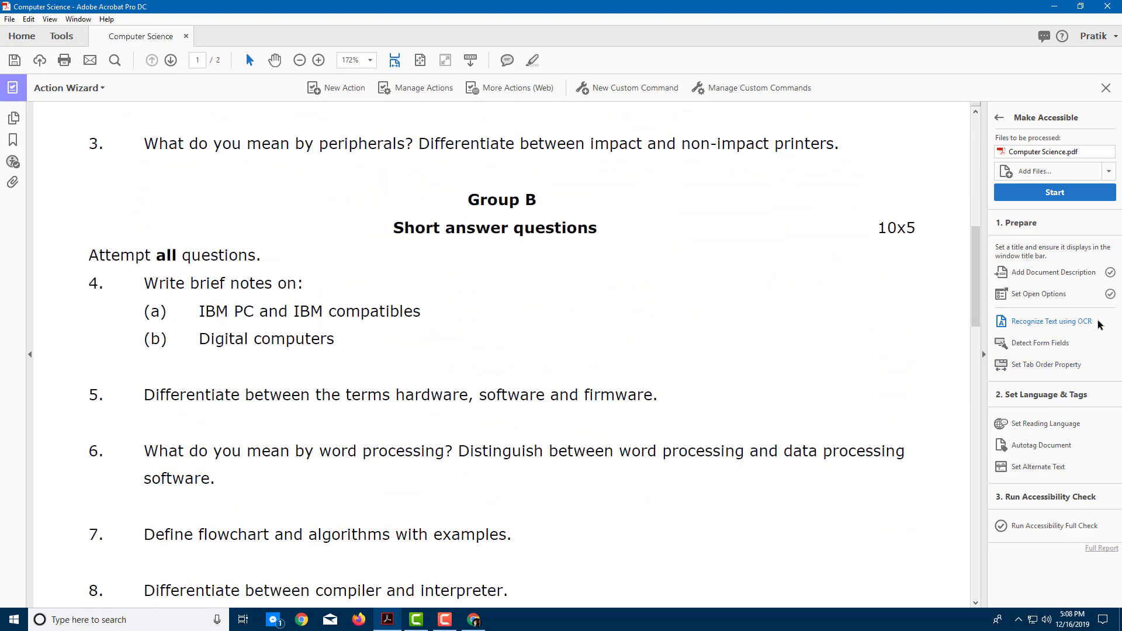
click(1054, 321)
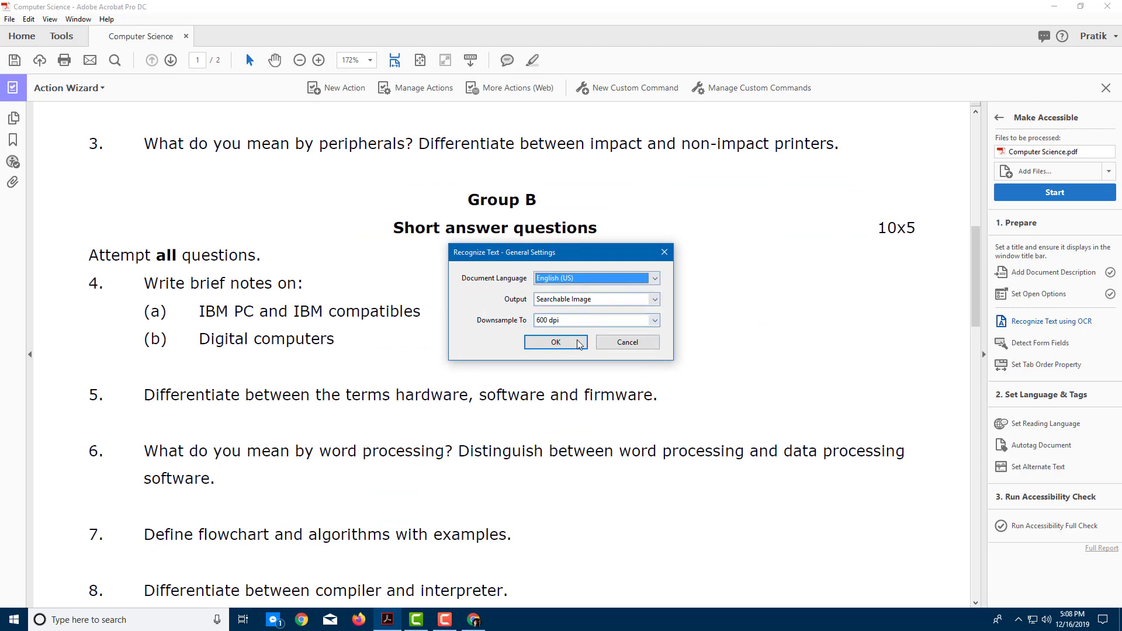
click(555, 343)
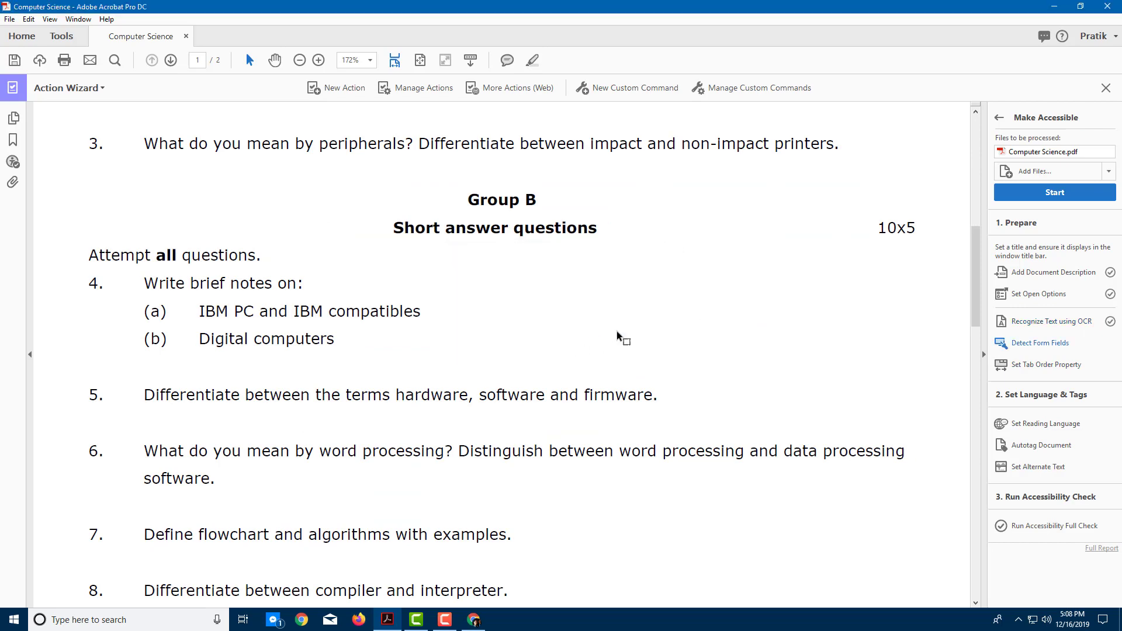
Step: Start Detect Form Fields and choose No, Skip this Step
scroll(down, 3)
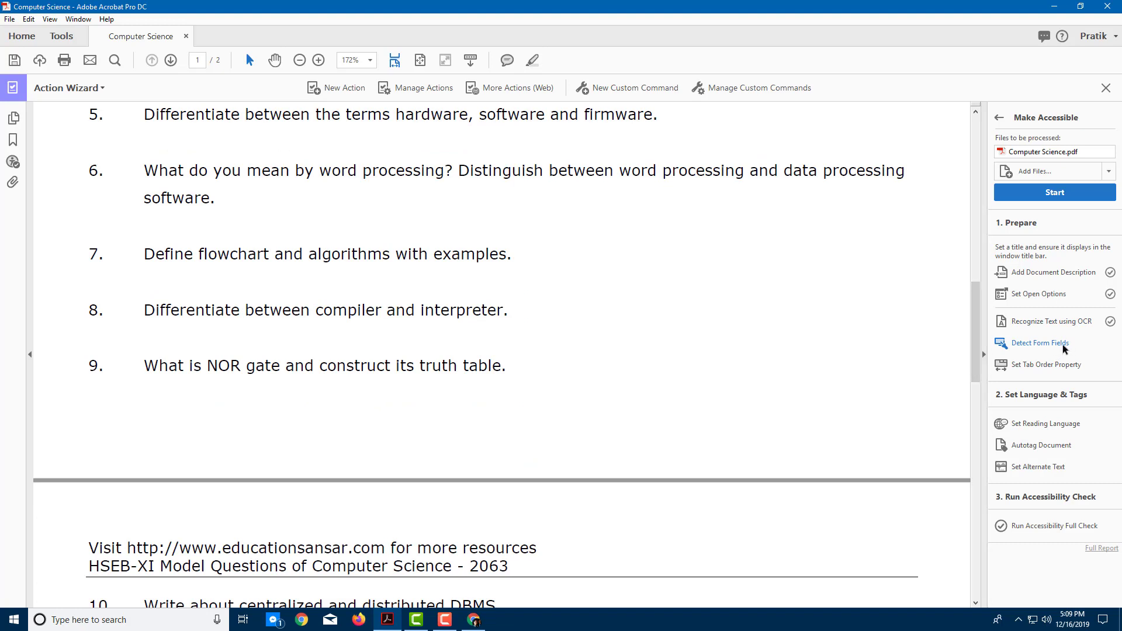
click(1038, 342)
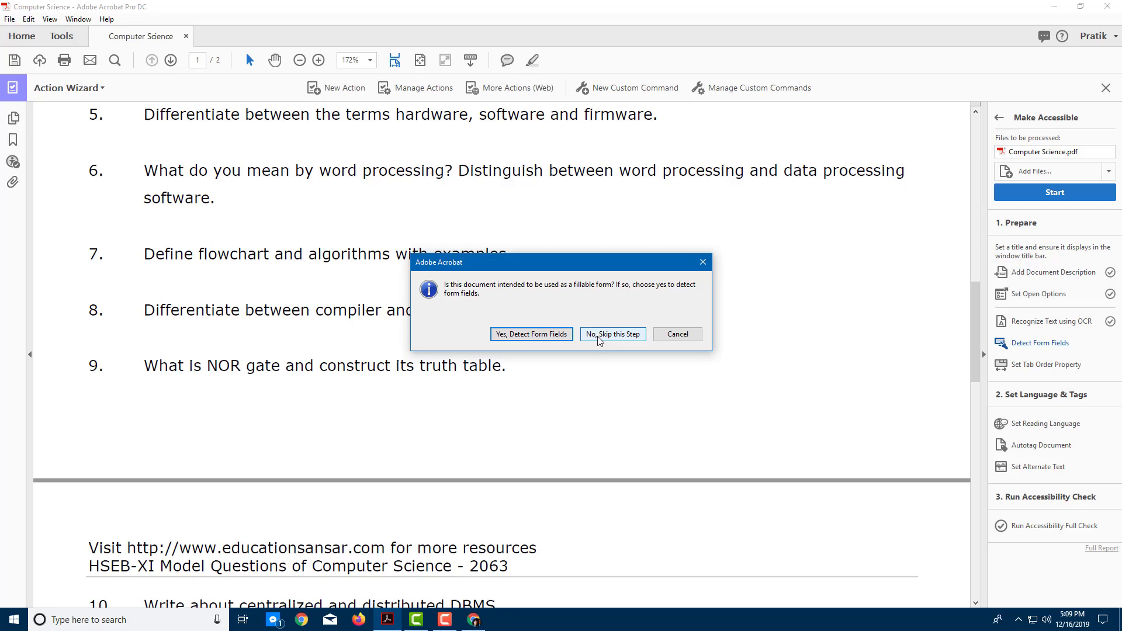
click(611, 334)
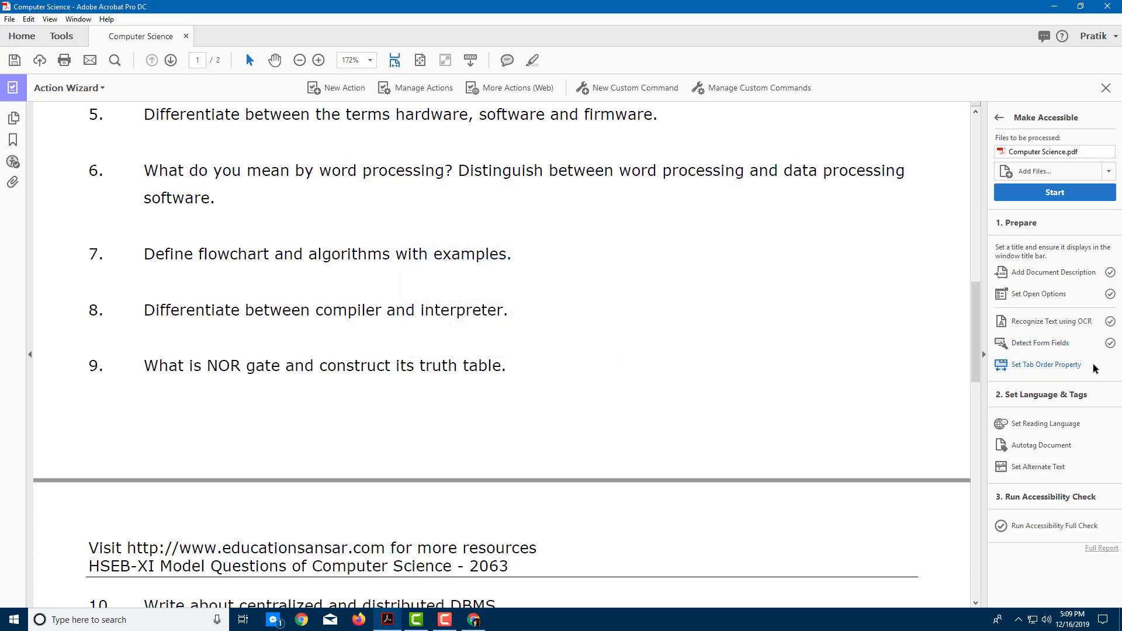
scroll(down, 3)
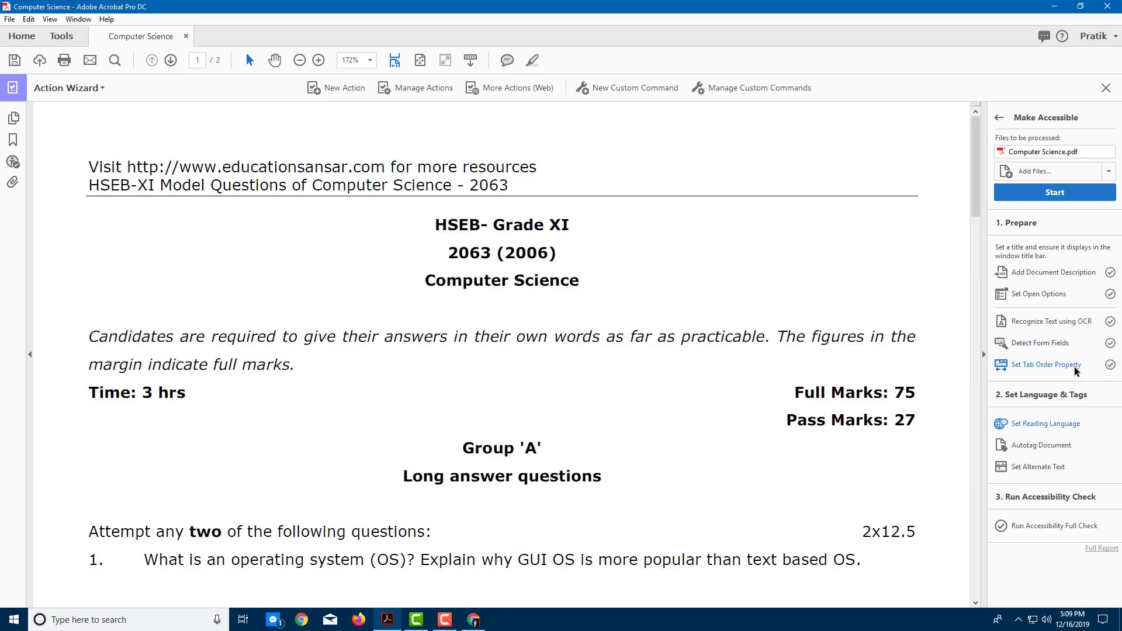
mouse_move(1036, 342)
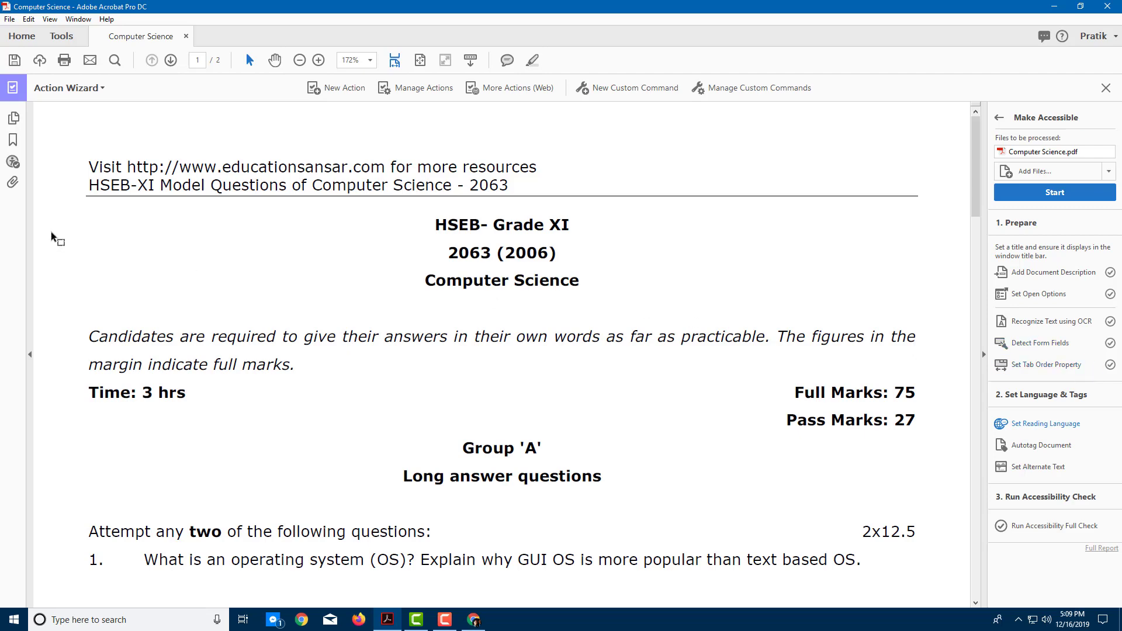
Step: Via the page thumbnails, set Page Properties tab order to Use Document Structure and confirm
click(13, 118)
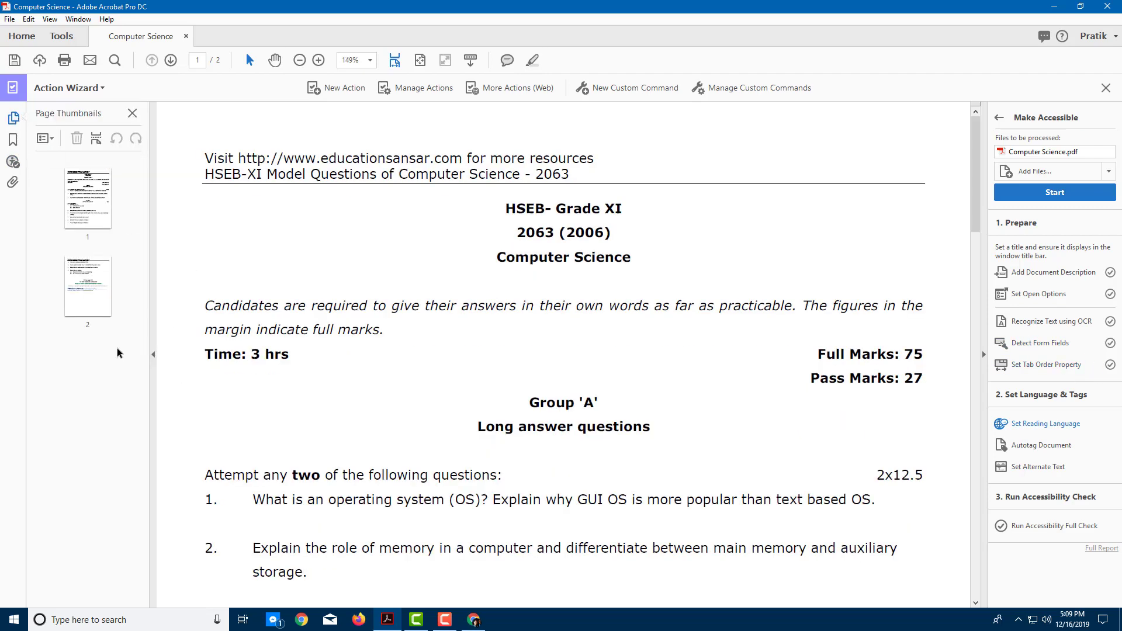
right_click(87, 197)
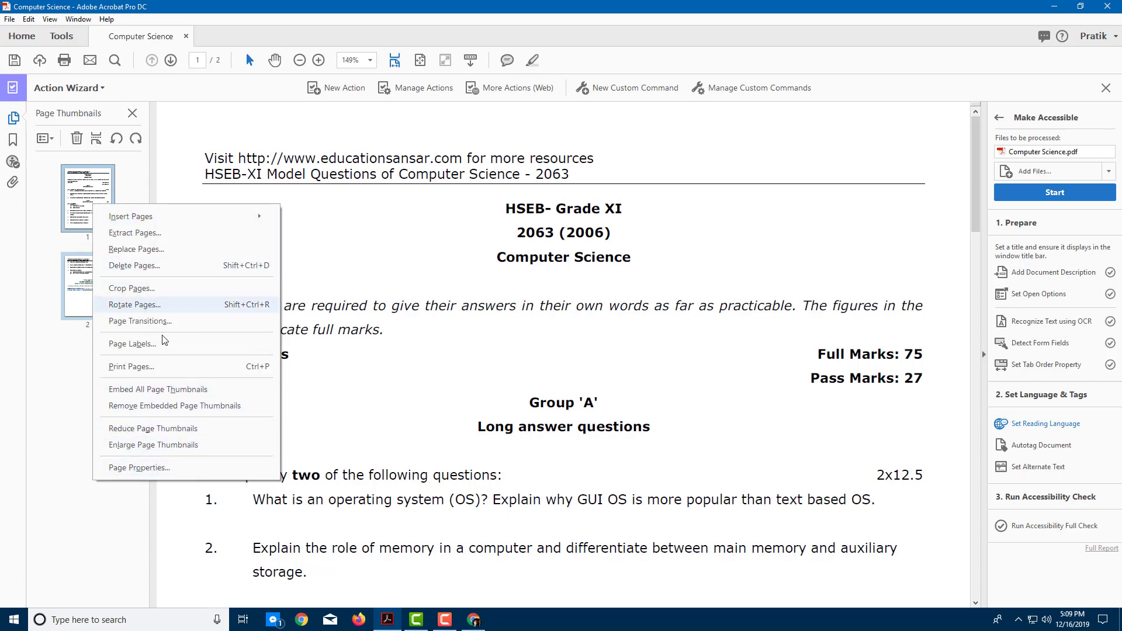
click(138, 468)
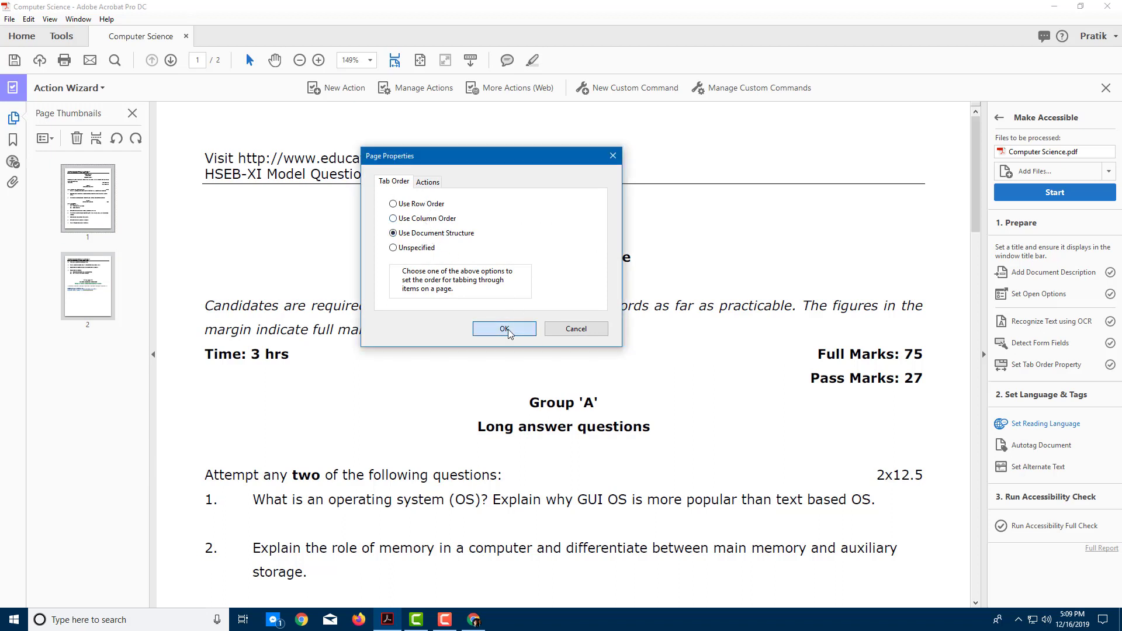
click(504, 328)
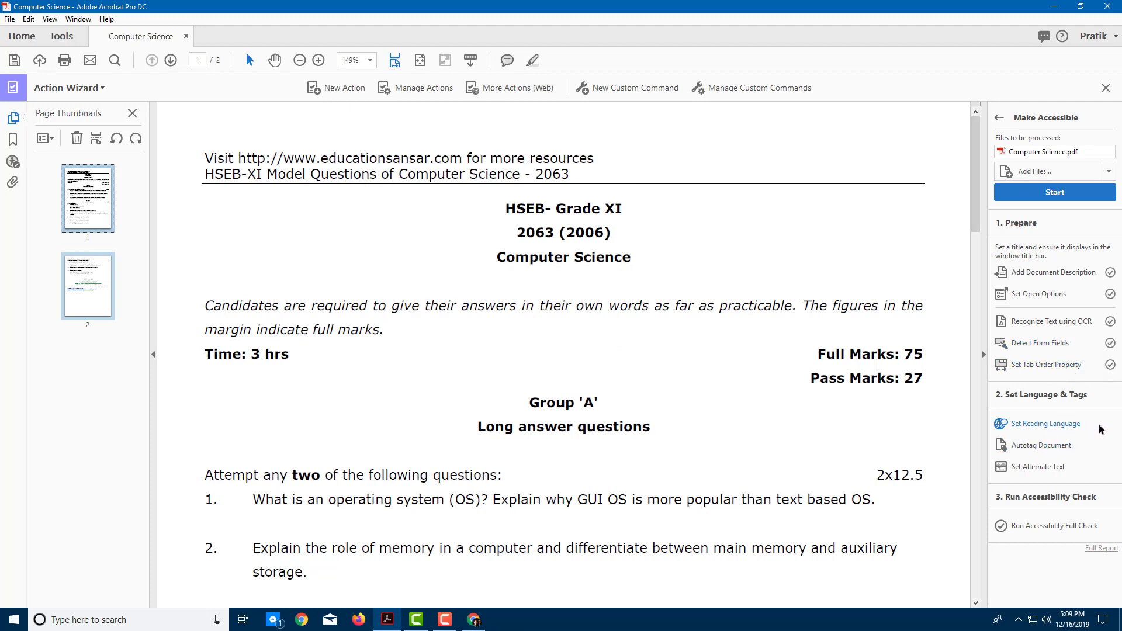
Step: Set the reading language to English and let Autotag Document complete
click(1044, 423)
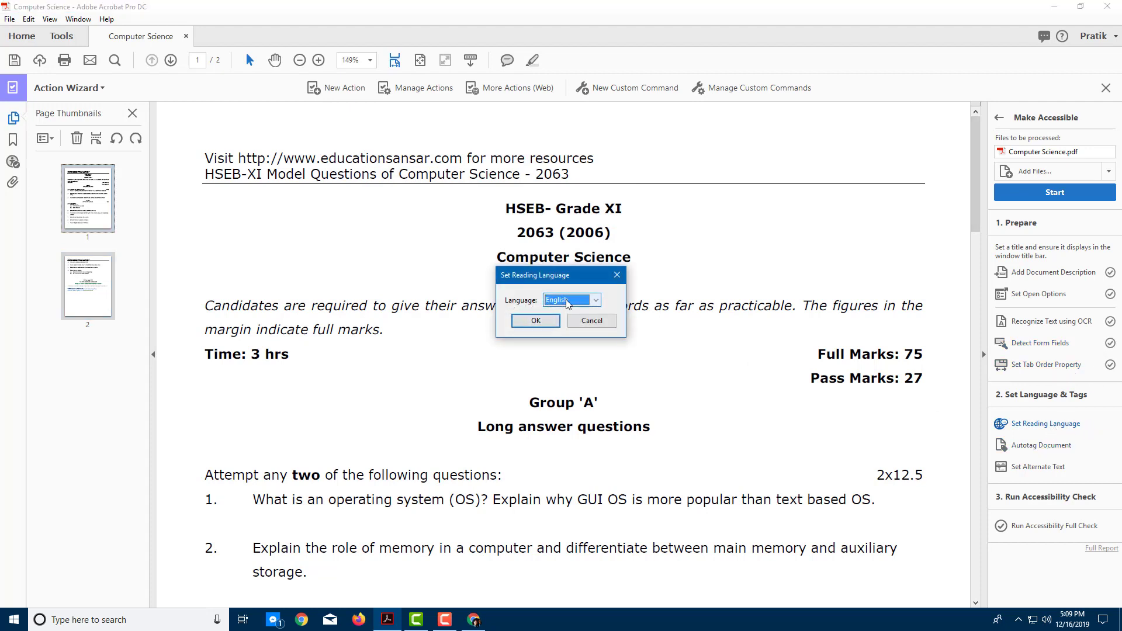
click(592, 299)
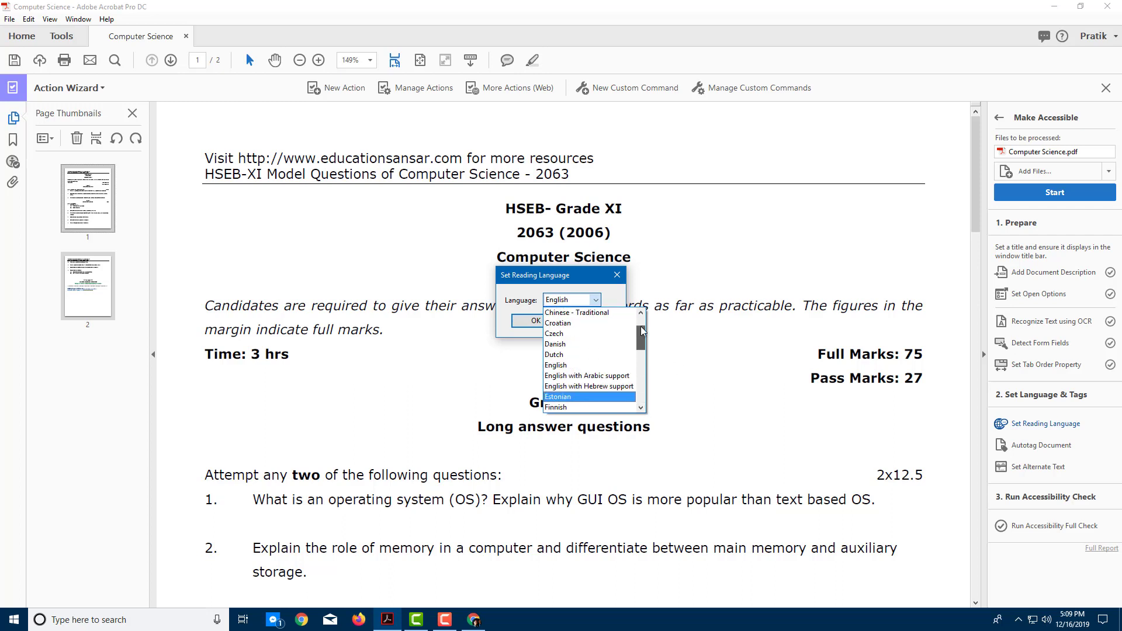
scroll(down, 3)
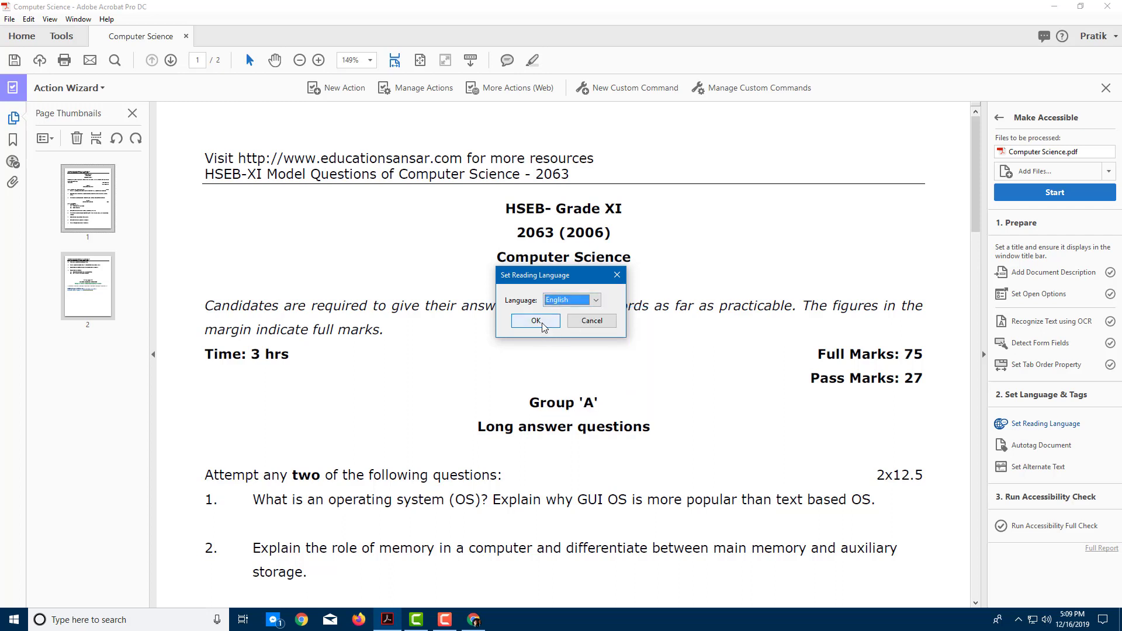
click(535, 320)
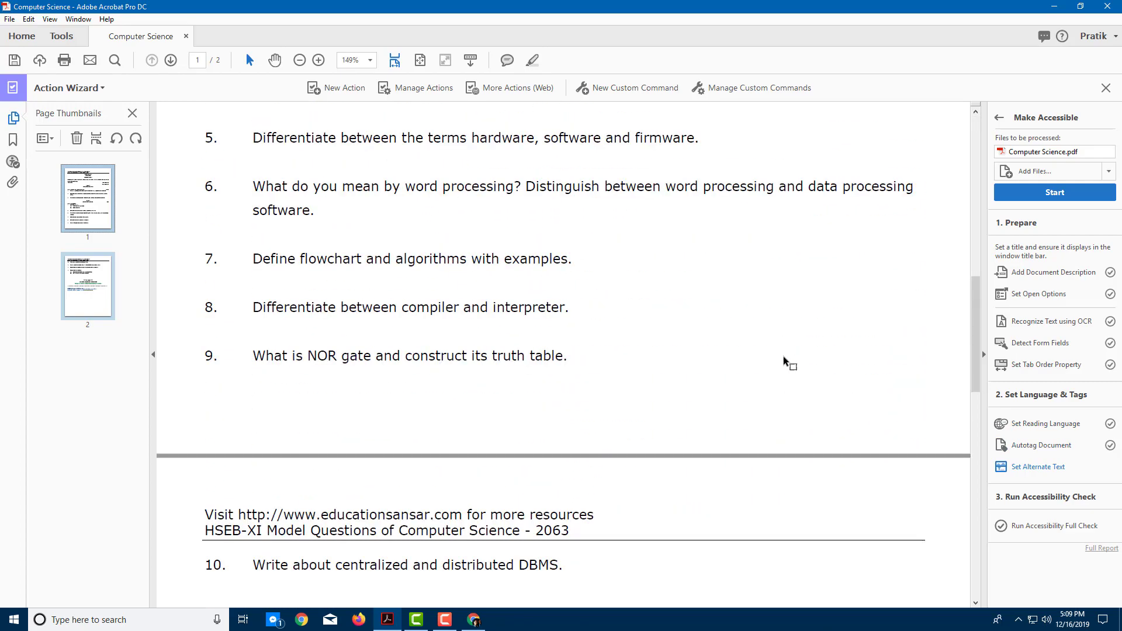
scroll(up, 3)
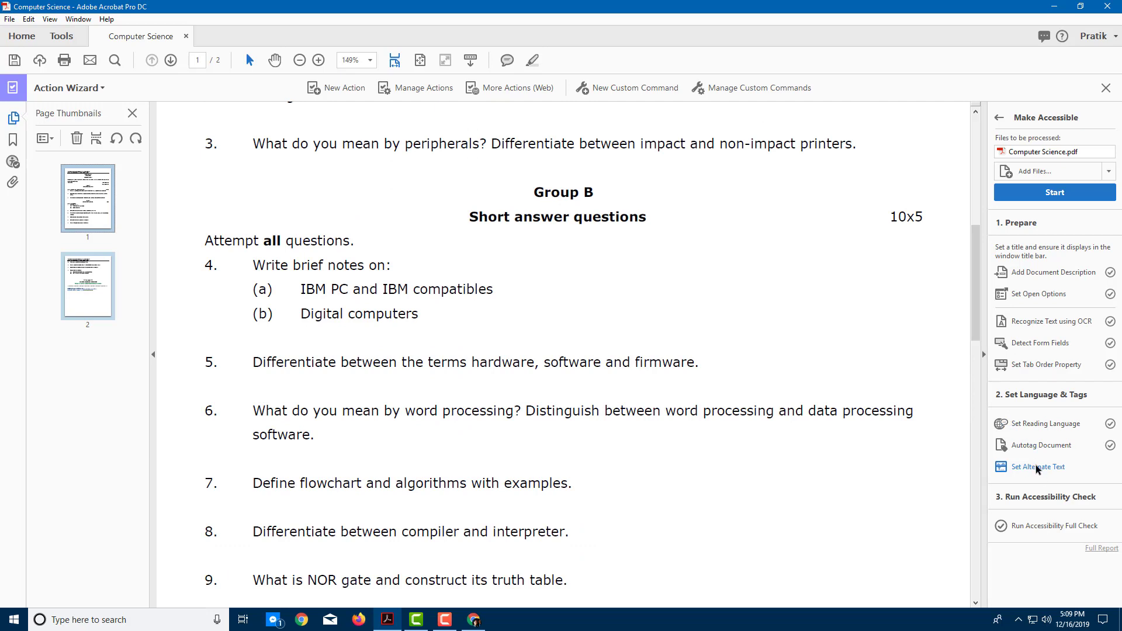
Step: Run Set Alternate Text and acknowledge that no figures lack alternate text
click(1037, 467)
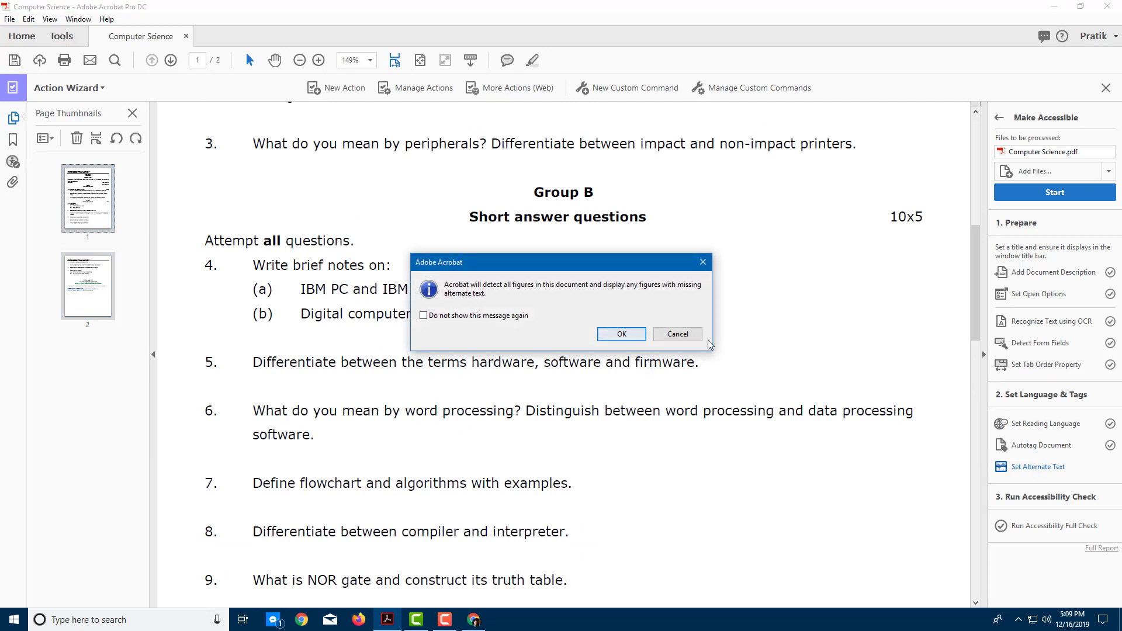
click(620, 334)
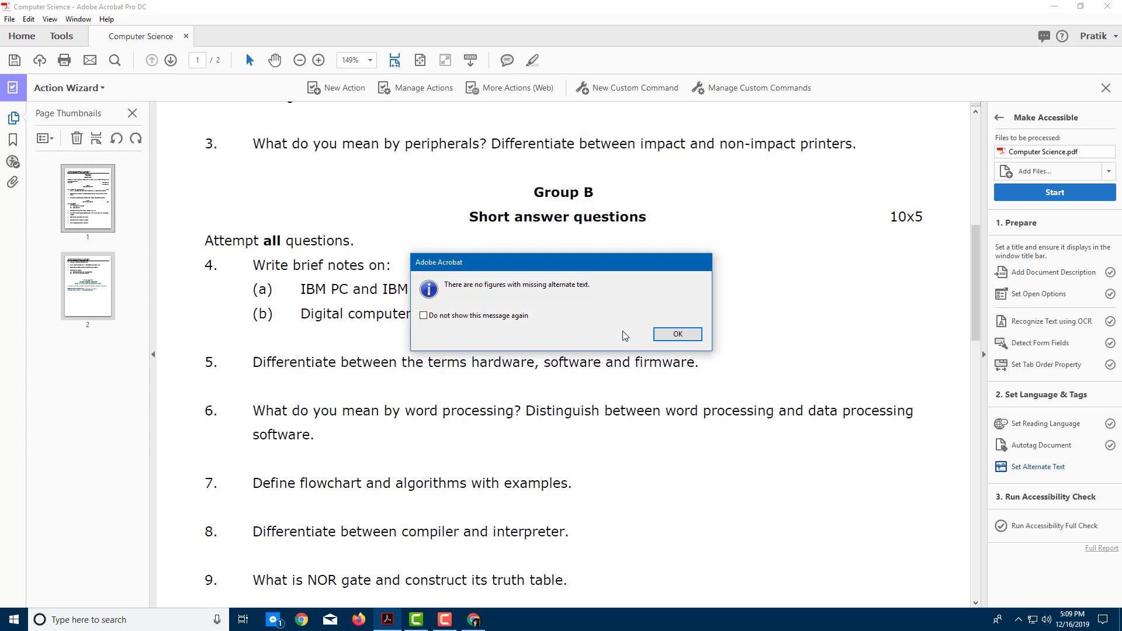
click(675, 334)
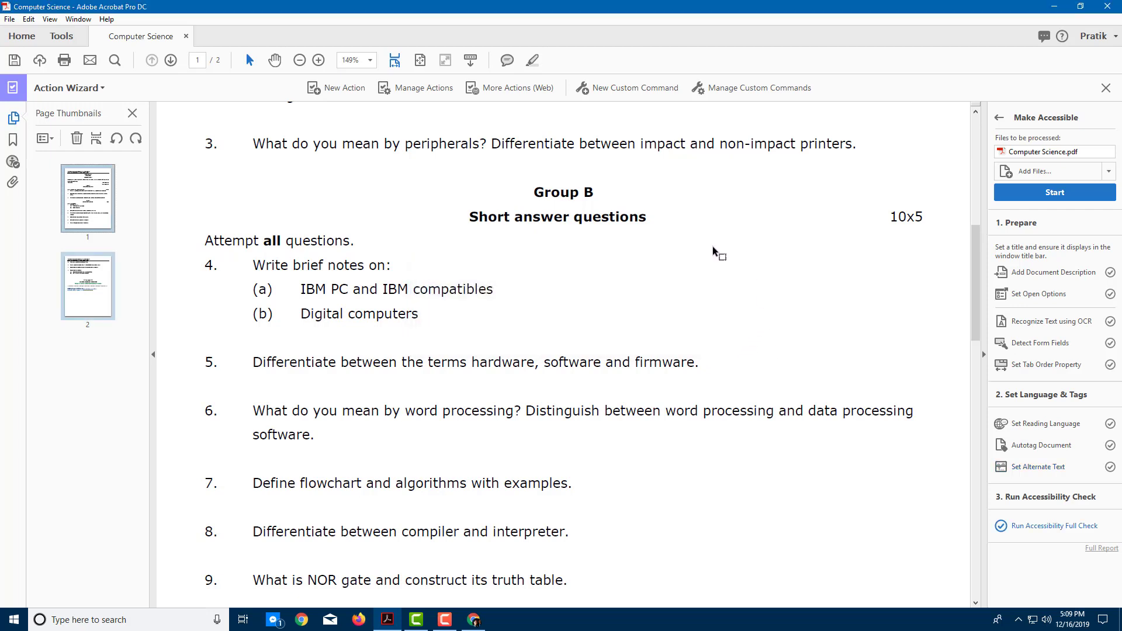
mouse_move(844, 475)
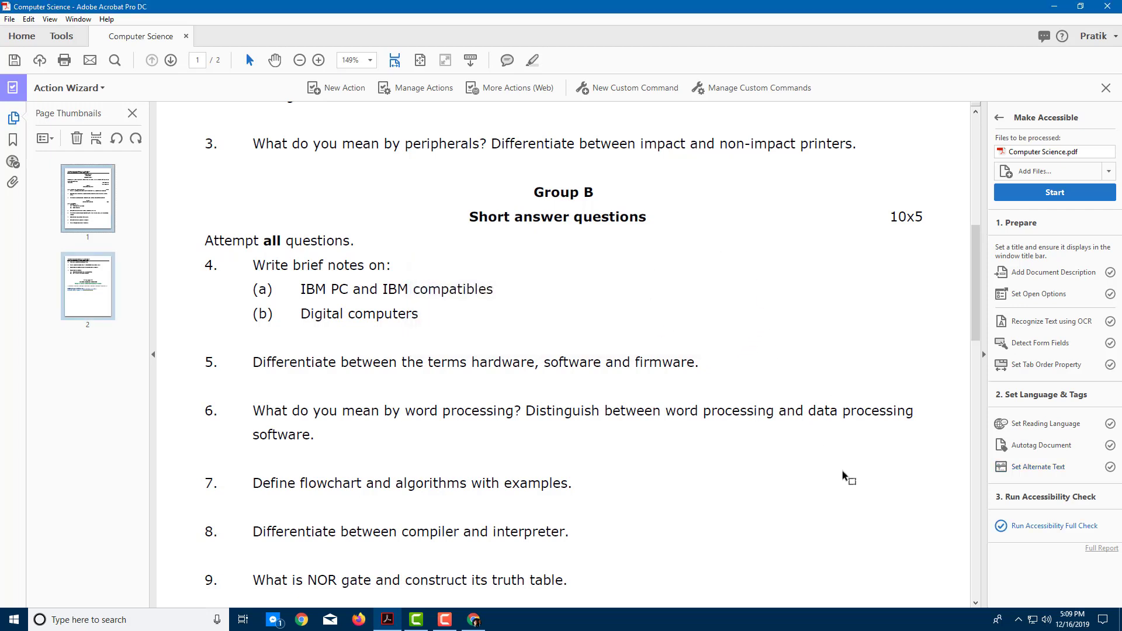
mouse_move(843, 313)
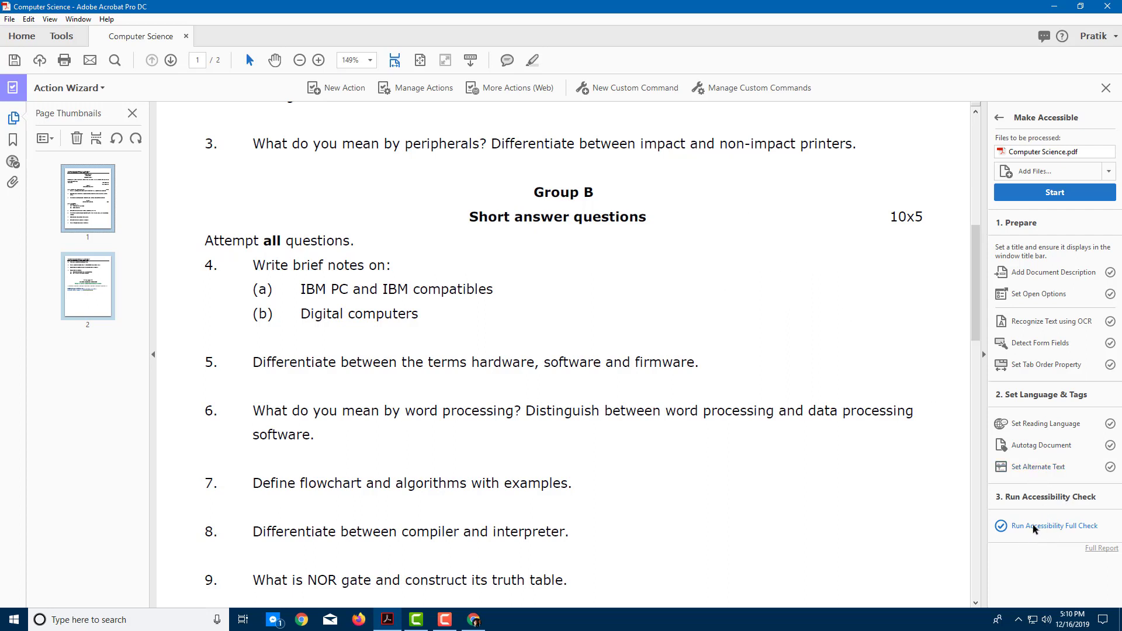
Step: Run the Accessibility Full Check with the default checking options
click(1056, 524)
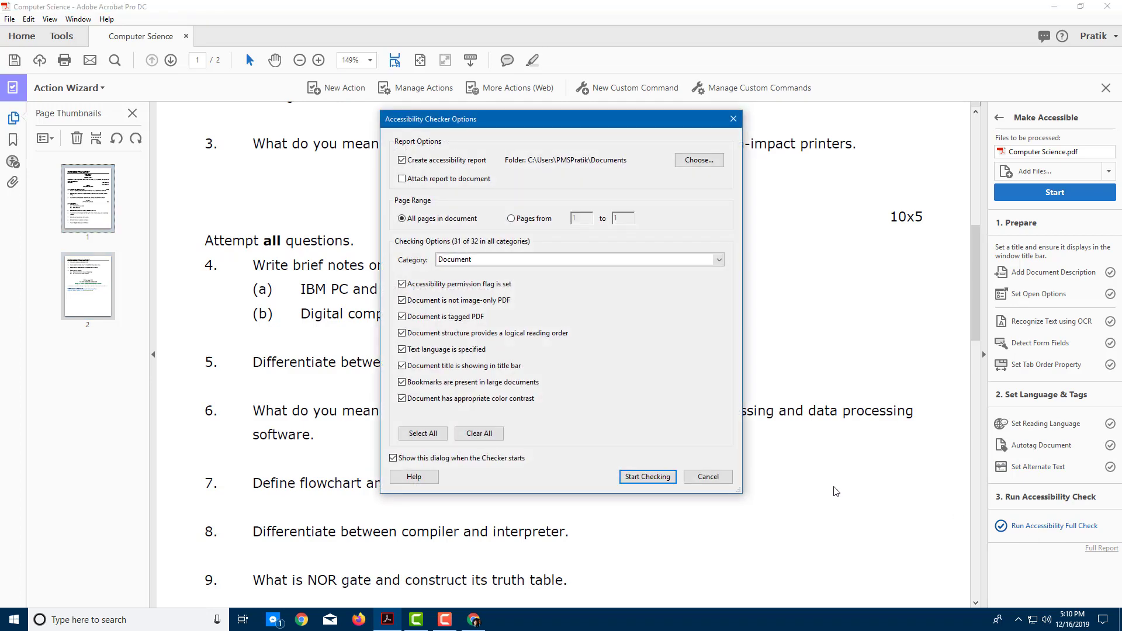
click(646, 477)
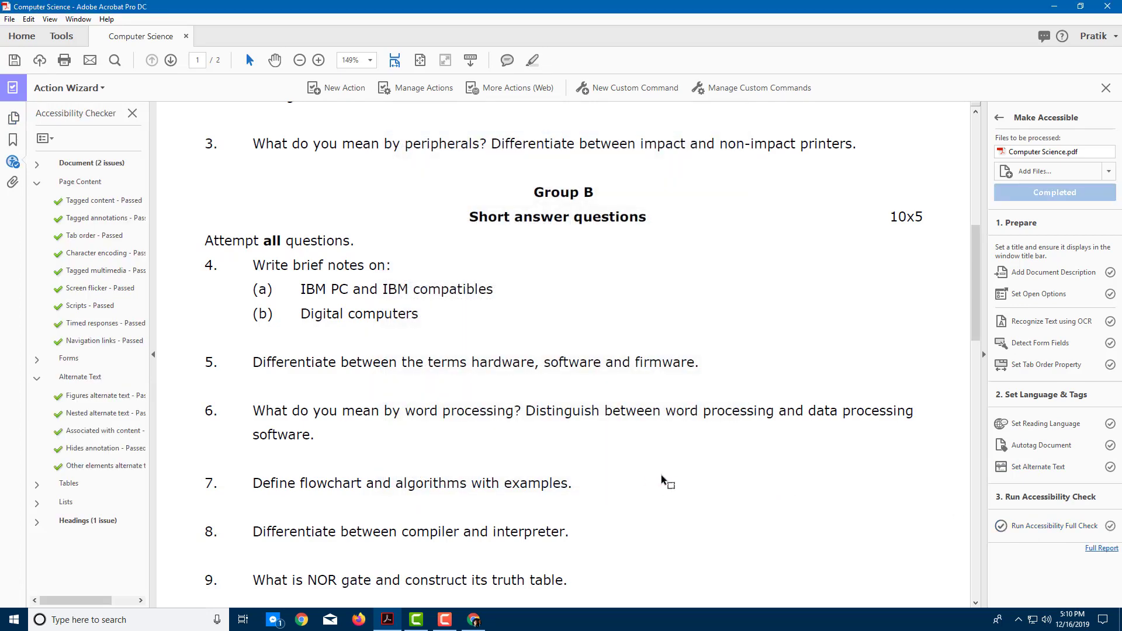
mouse_move(47, 296)
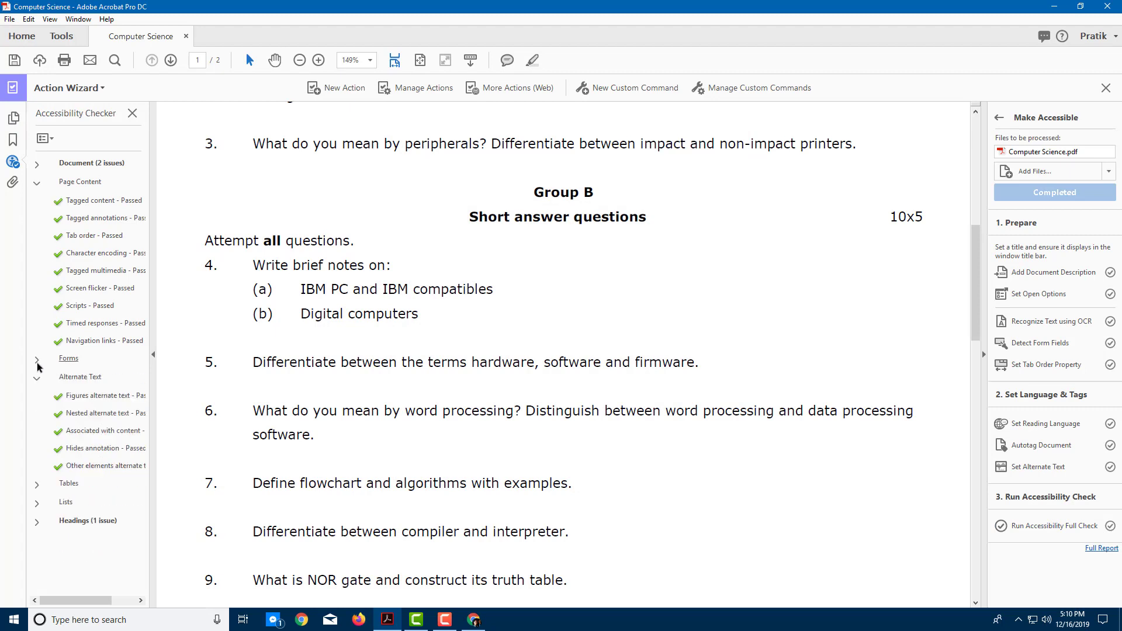
Step: Locate Element 1 failing the Headings > Appropriate nesting check
click(36, 181)
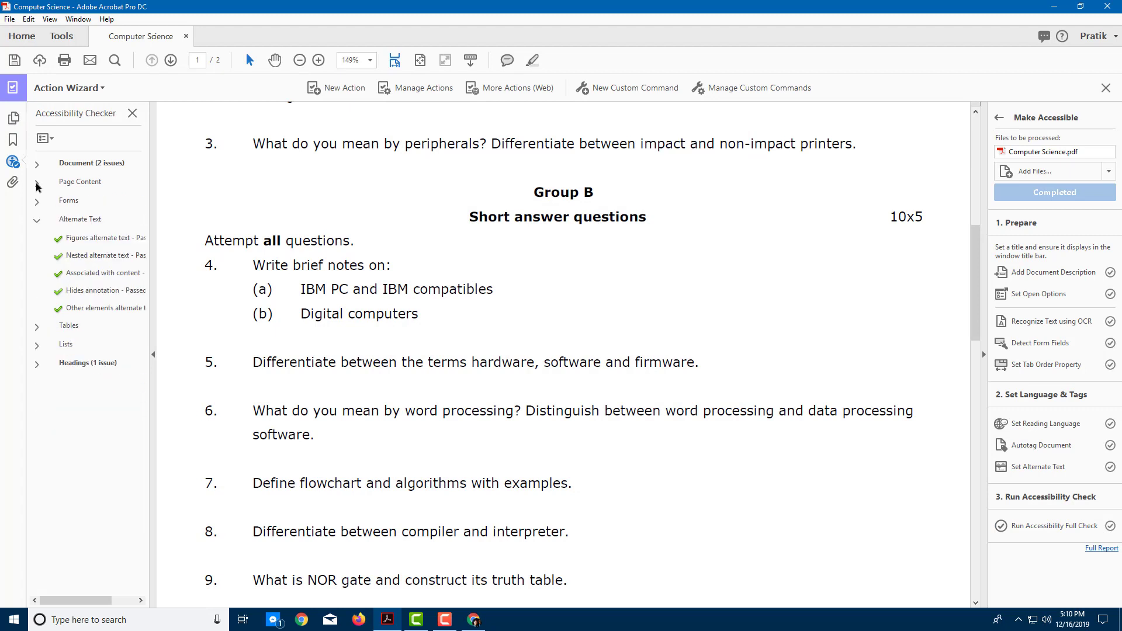
click(36, 362)
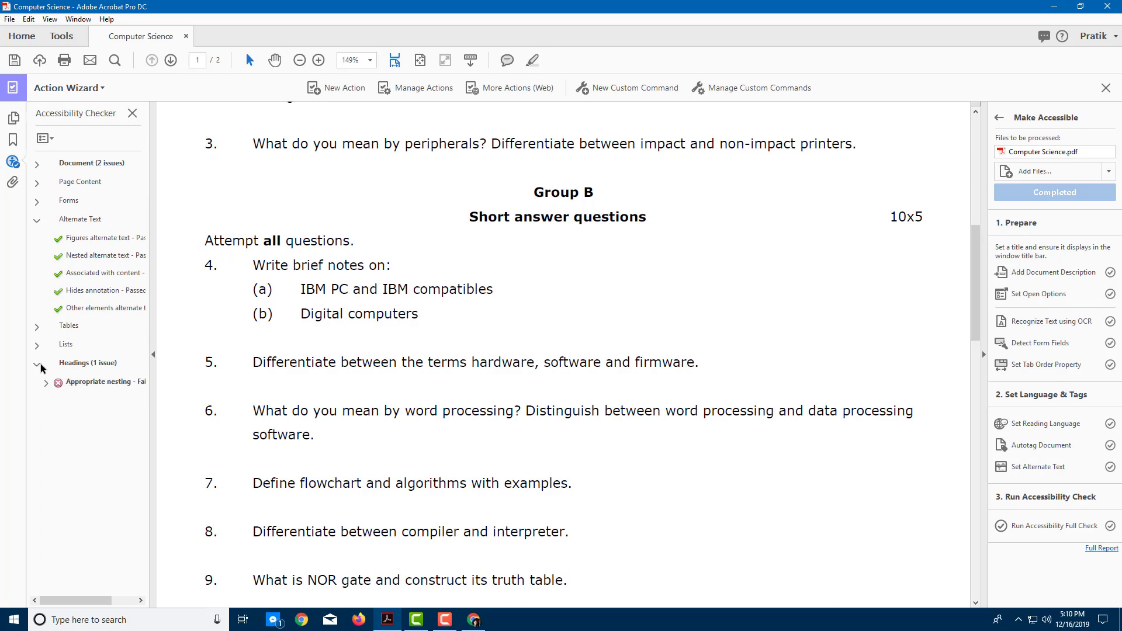
click(104, 381)
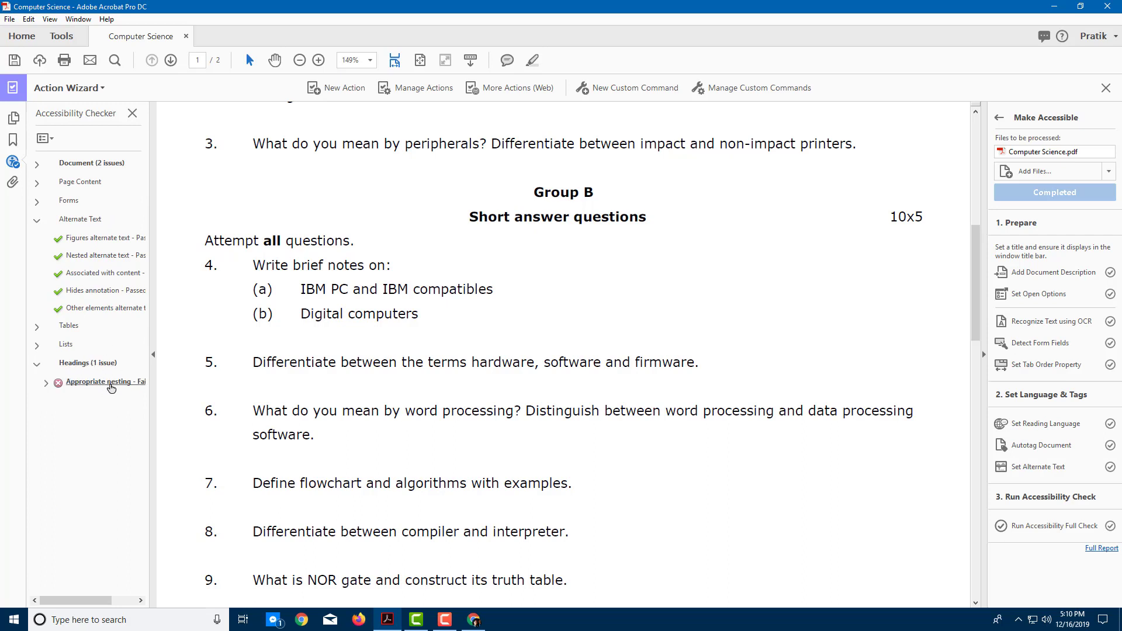
click(104, 381)
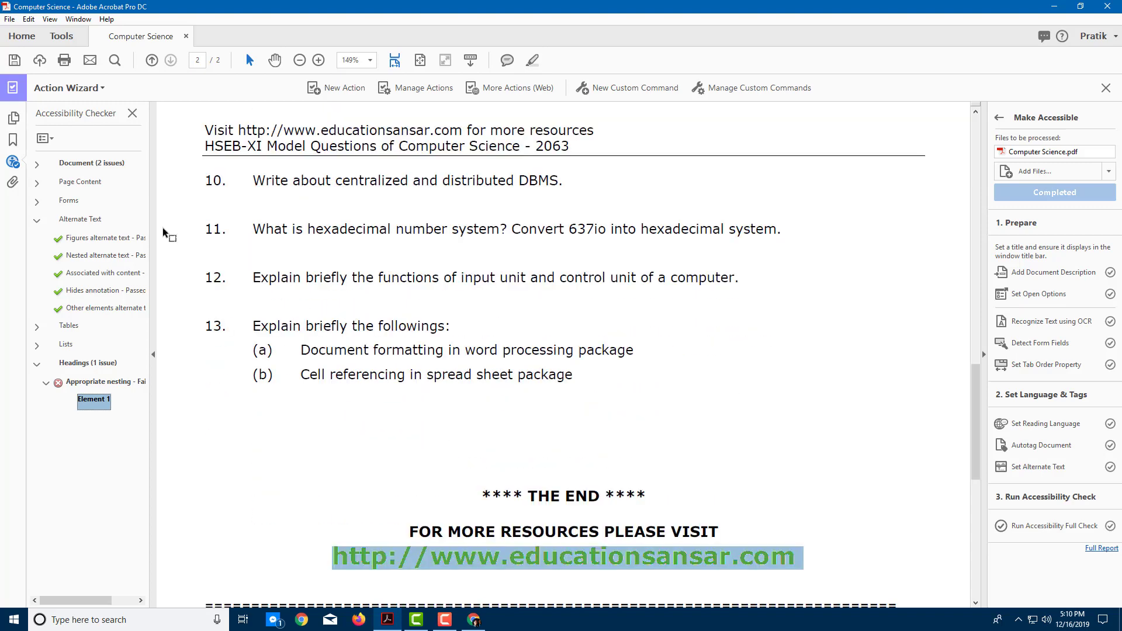
Step: Expand Document (2 issues) and inspect the Logical Reading Order result
click(36, 162)
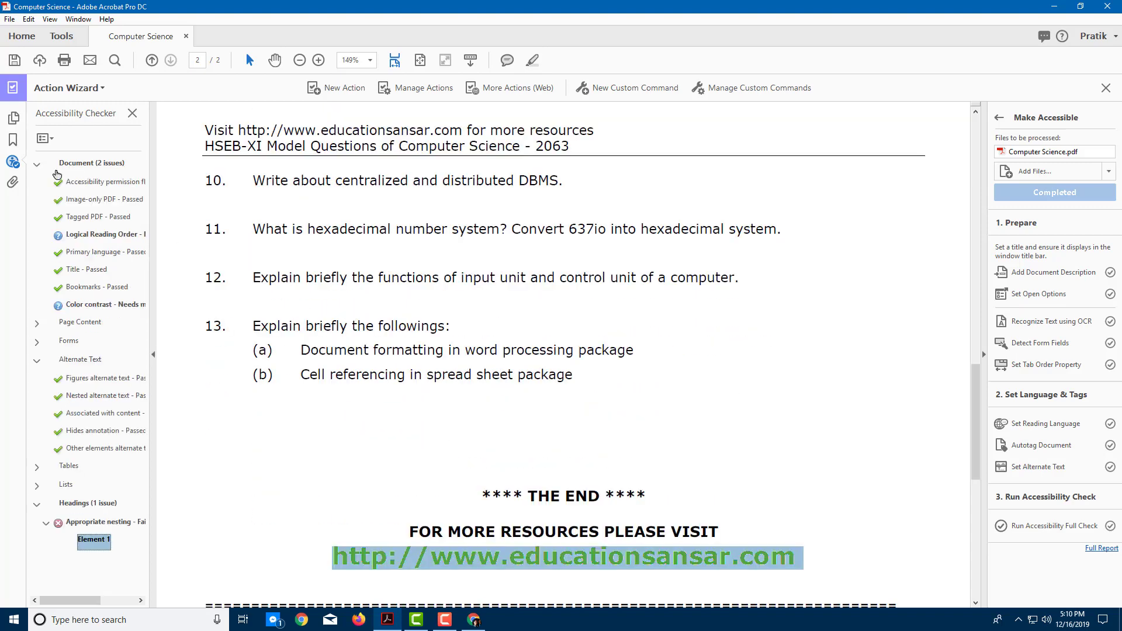
click(104, 233)
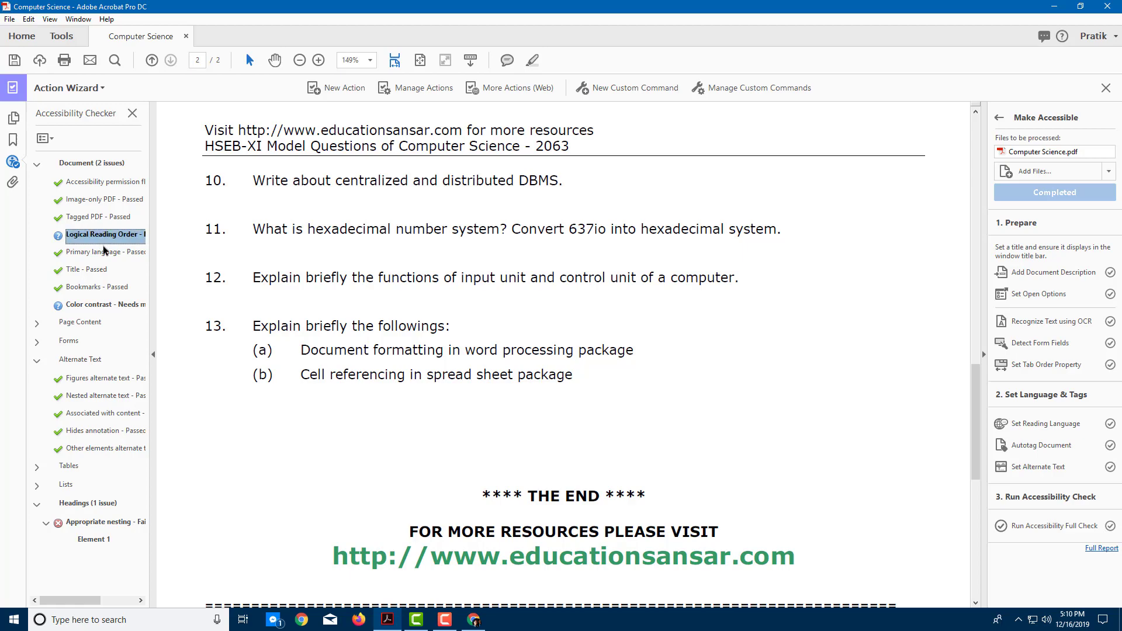
scroll(up, 3)
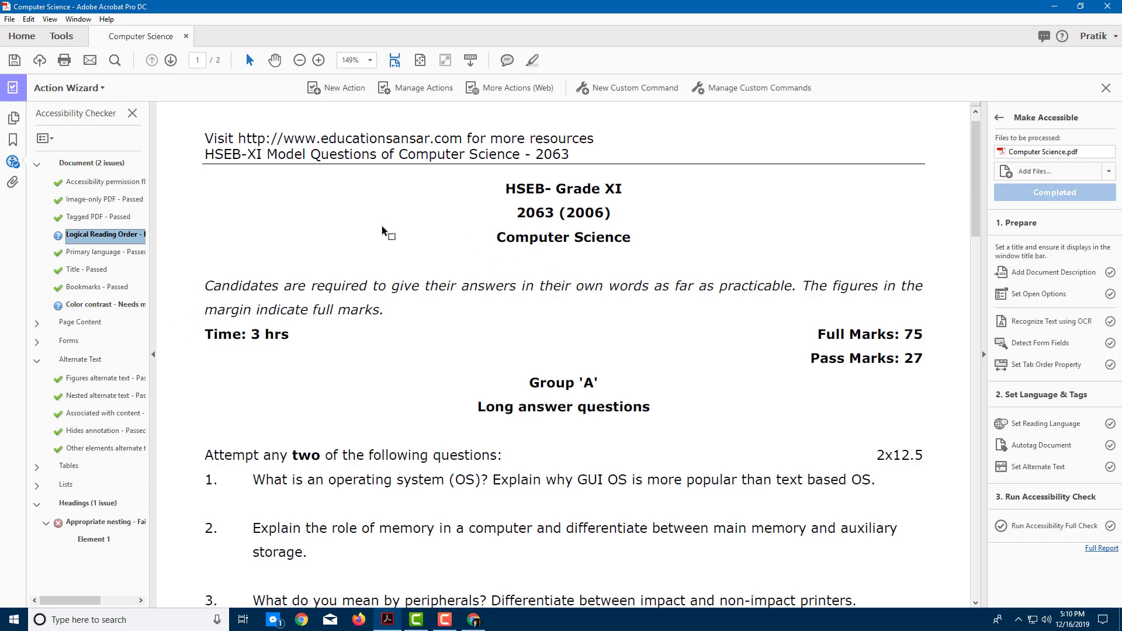
mouse_move(762, 236)
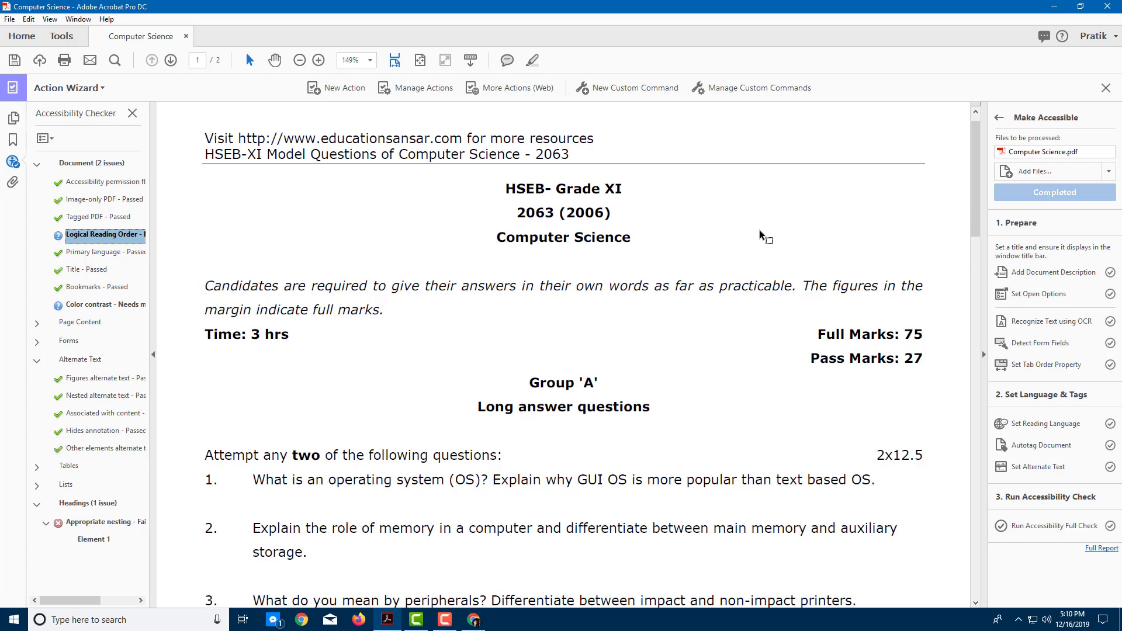
mouse_move(809, 236)
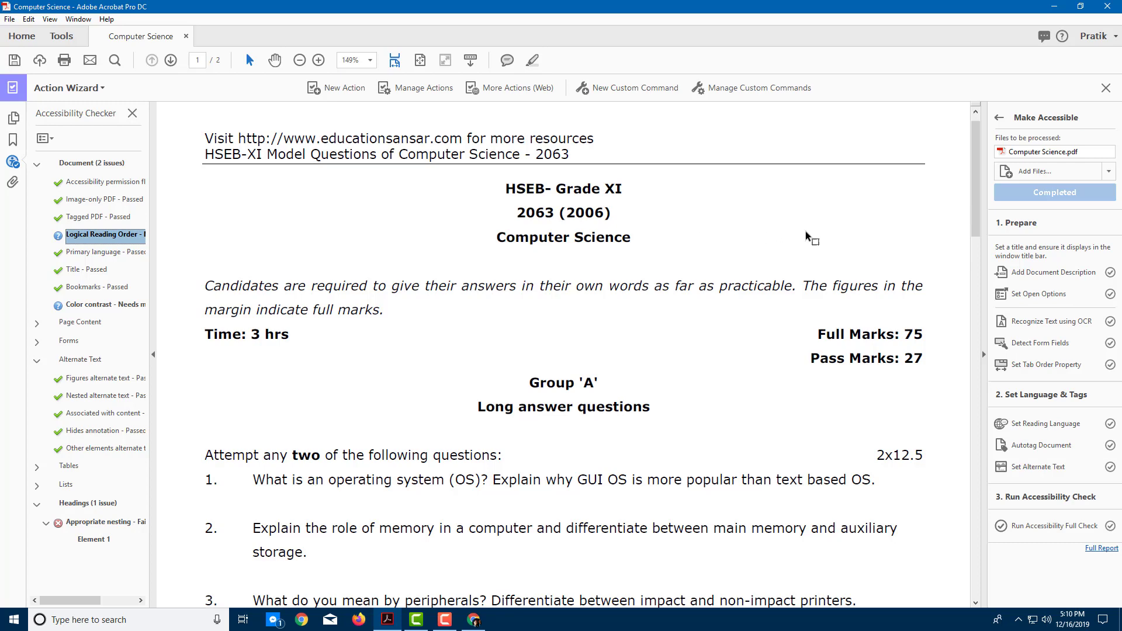